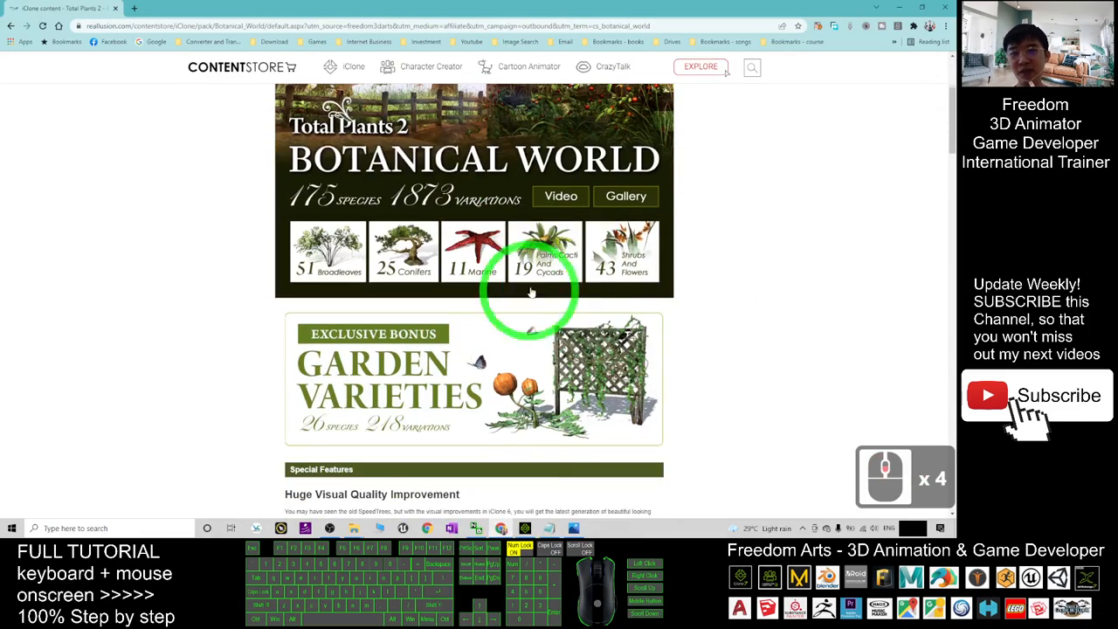
Scroll through the Total Plants 2 Botanical World product page, then minimize the browser
scroll("down", 3)
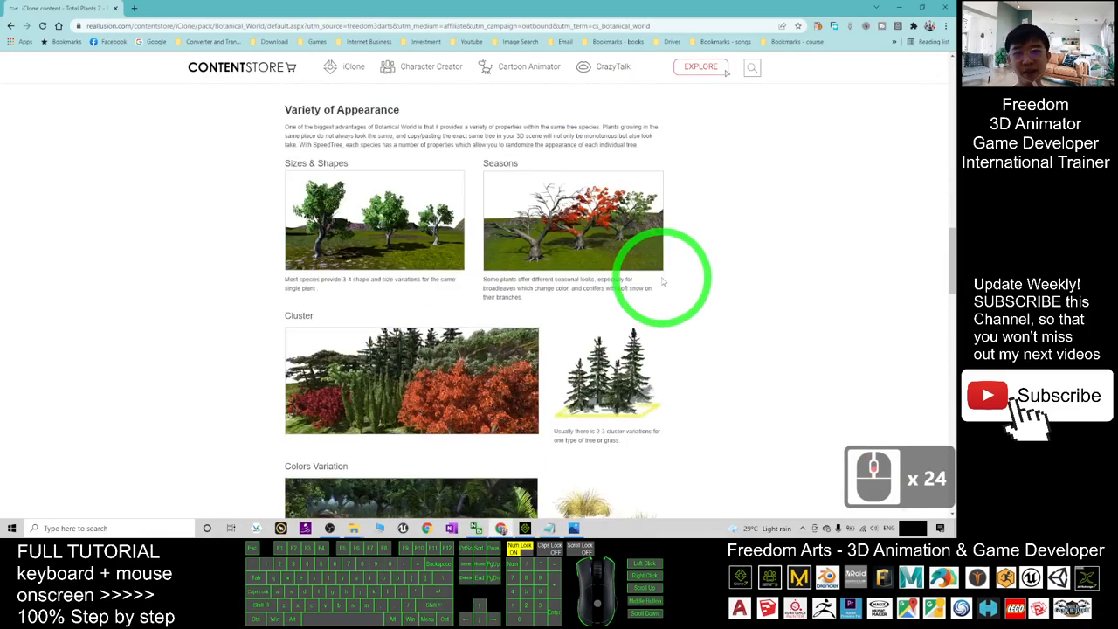
scroll("down", 3)
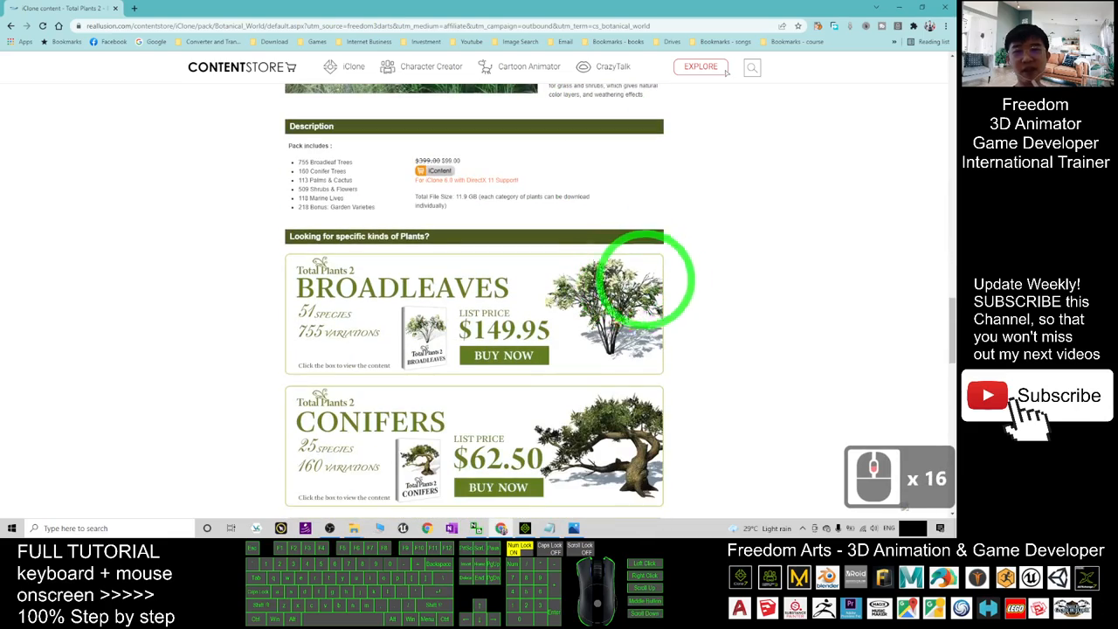
scroll("down", 3)
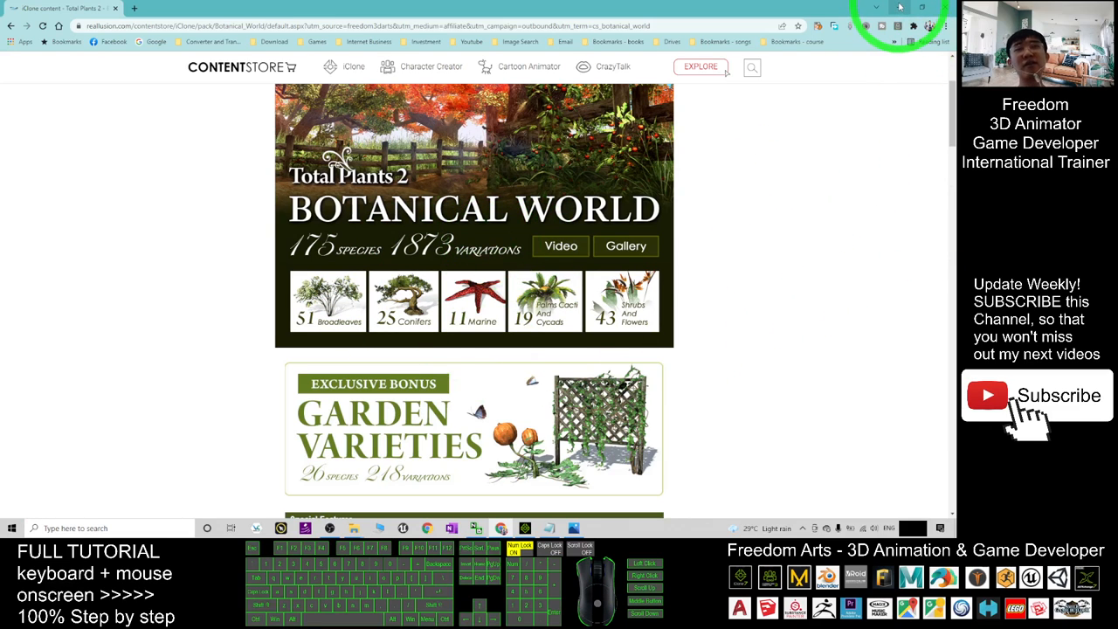
left_click(500, 527)
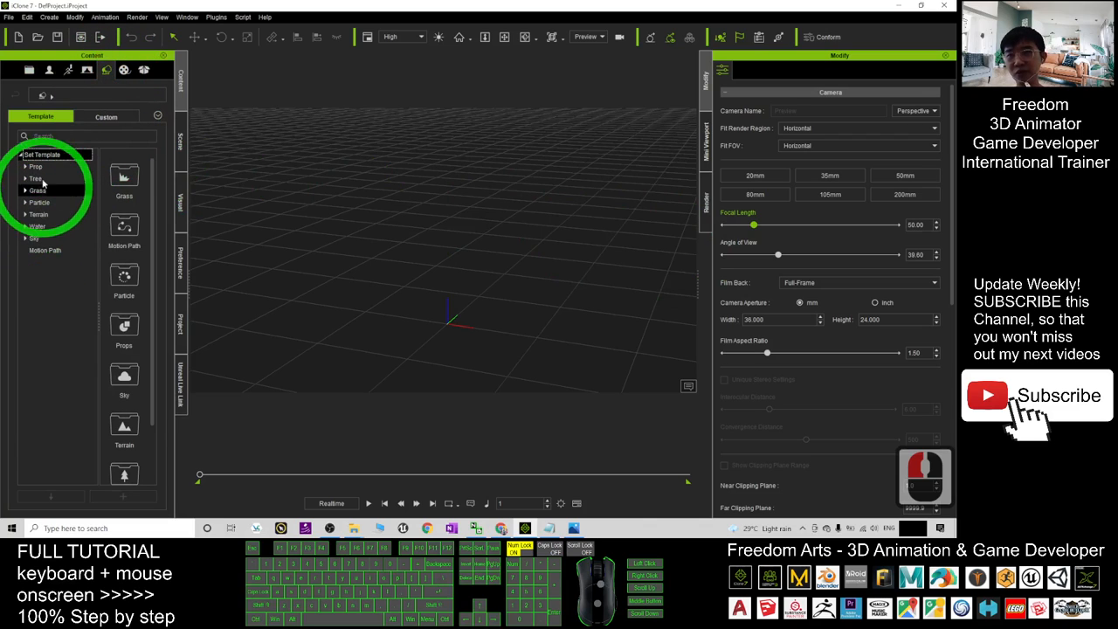
Expand Tree > Total Plants > Botanical World in the widened Content panel
left_click(35, 178)
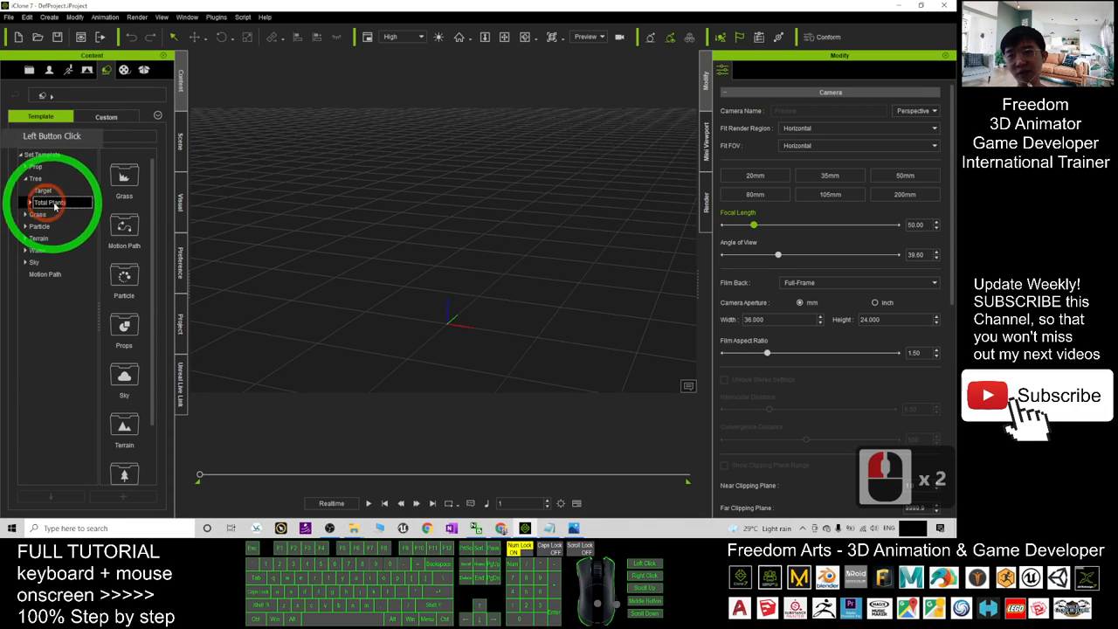
left_click(49, 202)
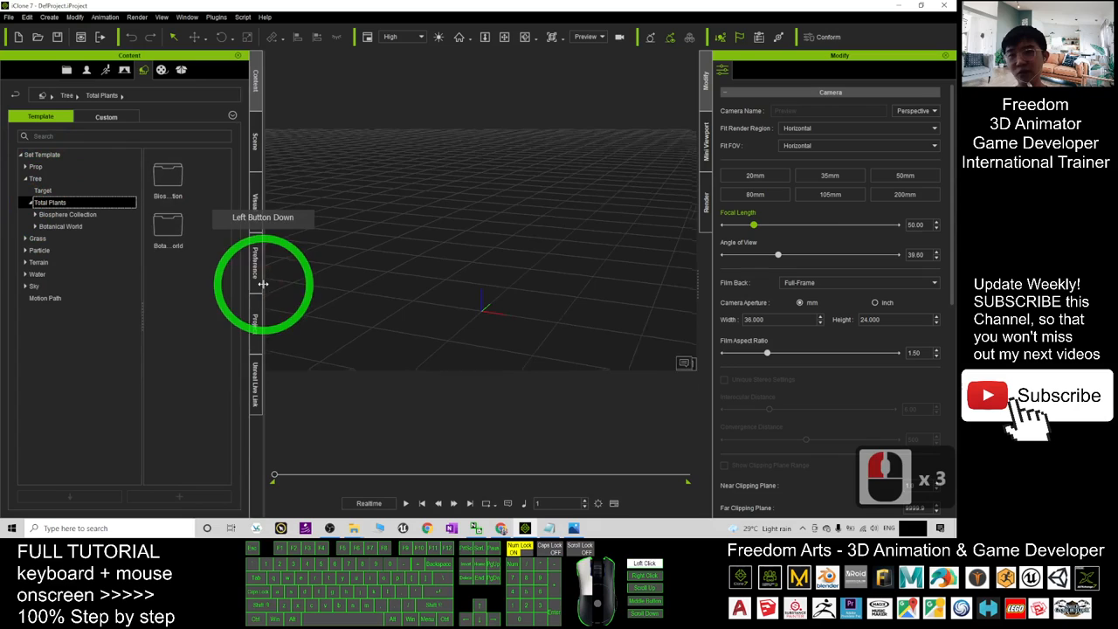
left_click(167, 174)
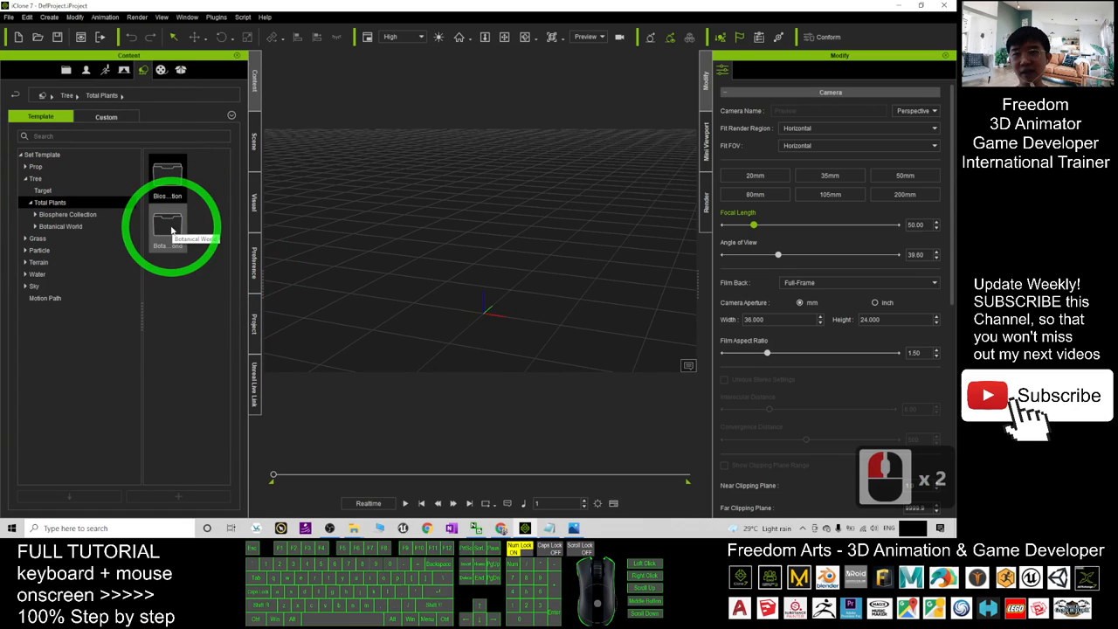
left_click(167, 235)
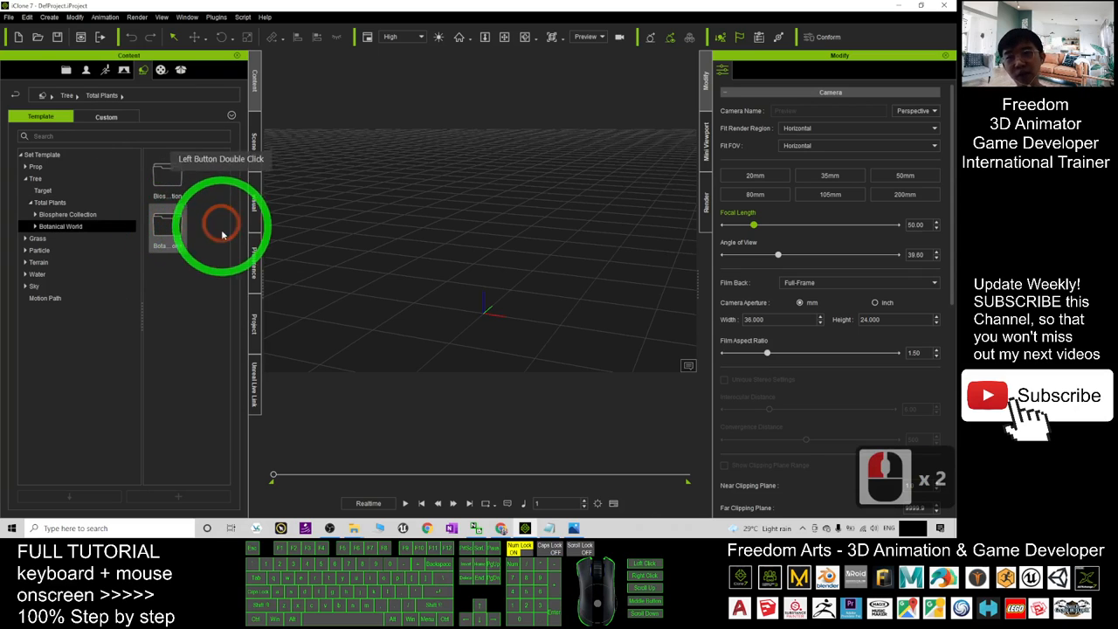
double_click(167, 225)
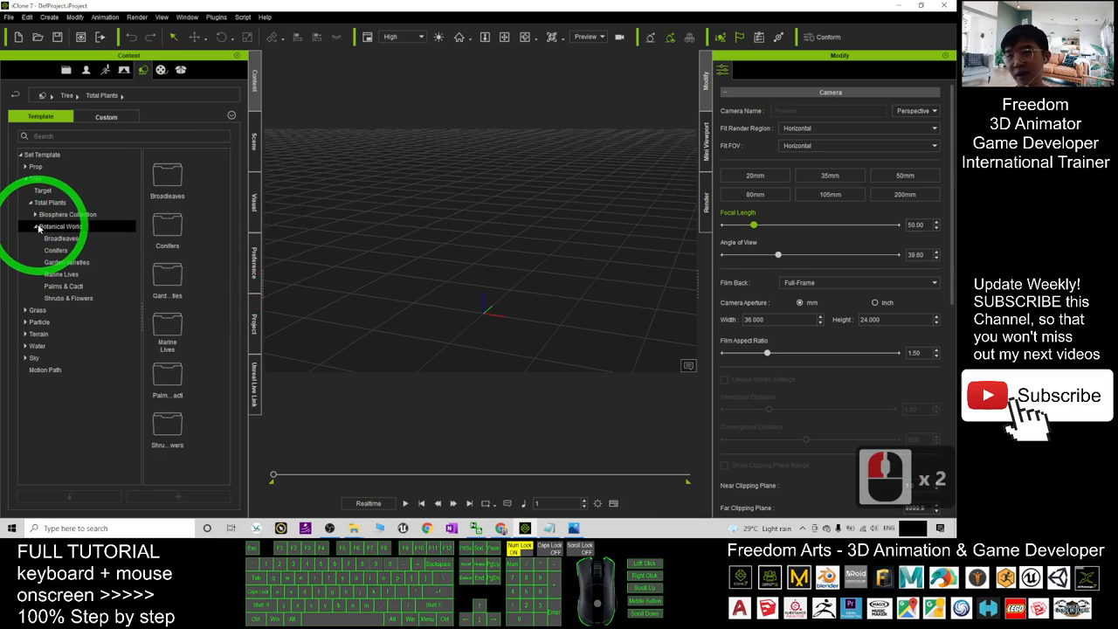
Show the Broadleaves trees and open the Acacia_02 file location from its context menu
left_click(61, 227)
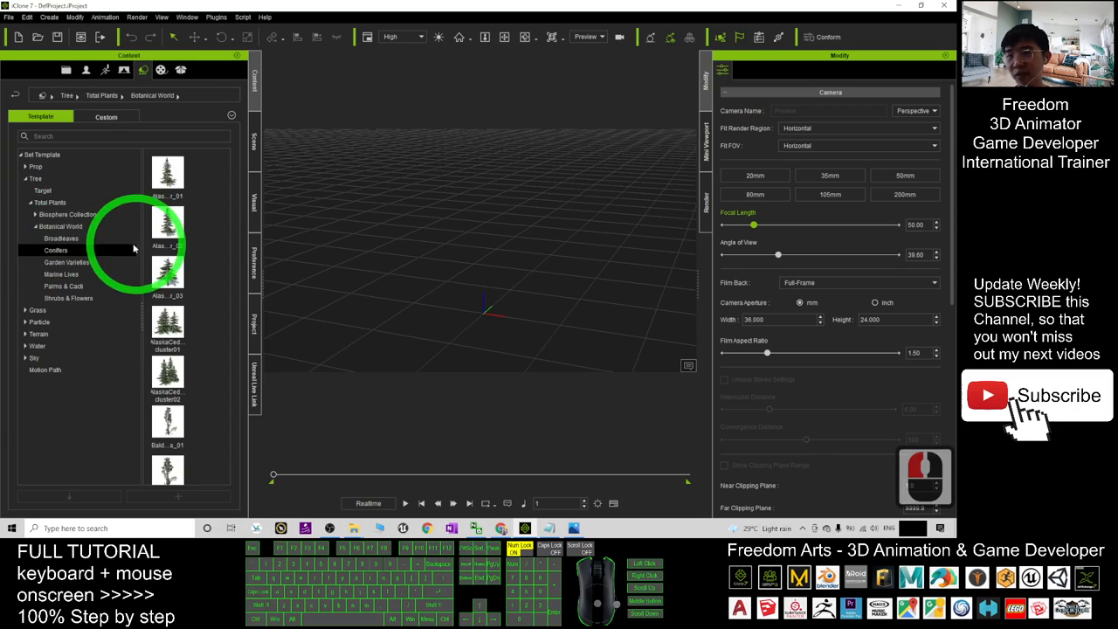
left_click(55, 250)
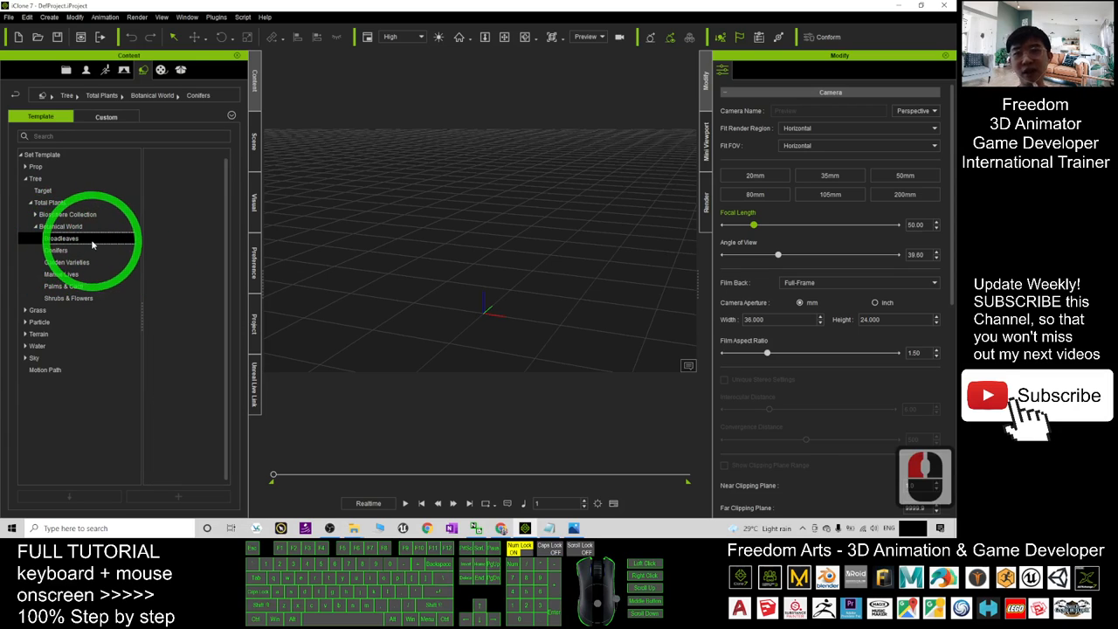
left_click(61, 238)
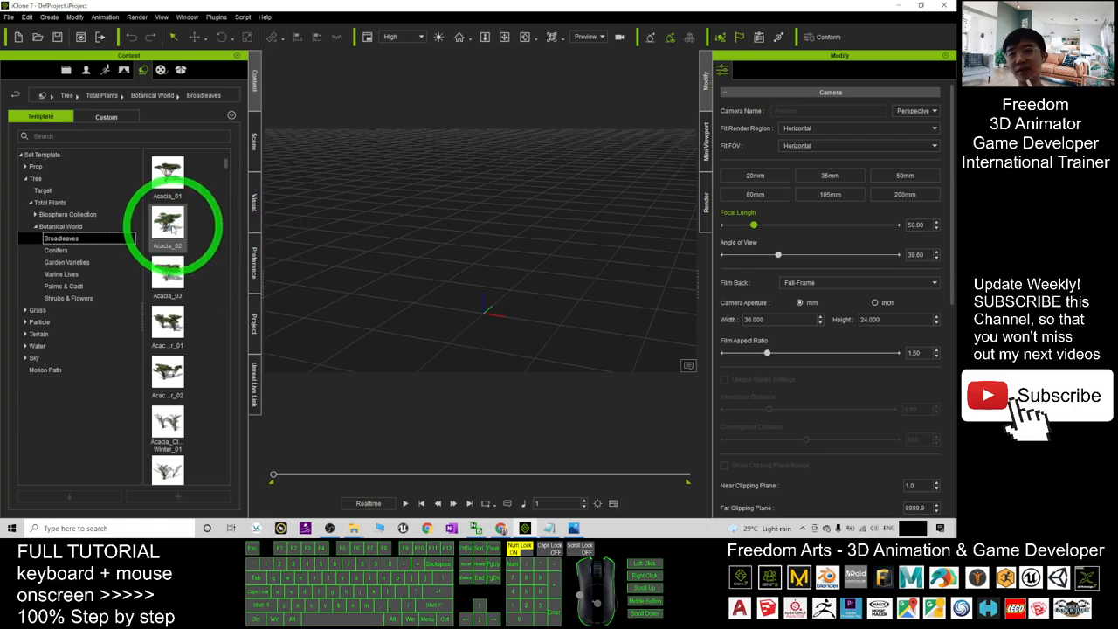
right_click(166, 222)
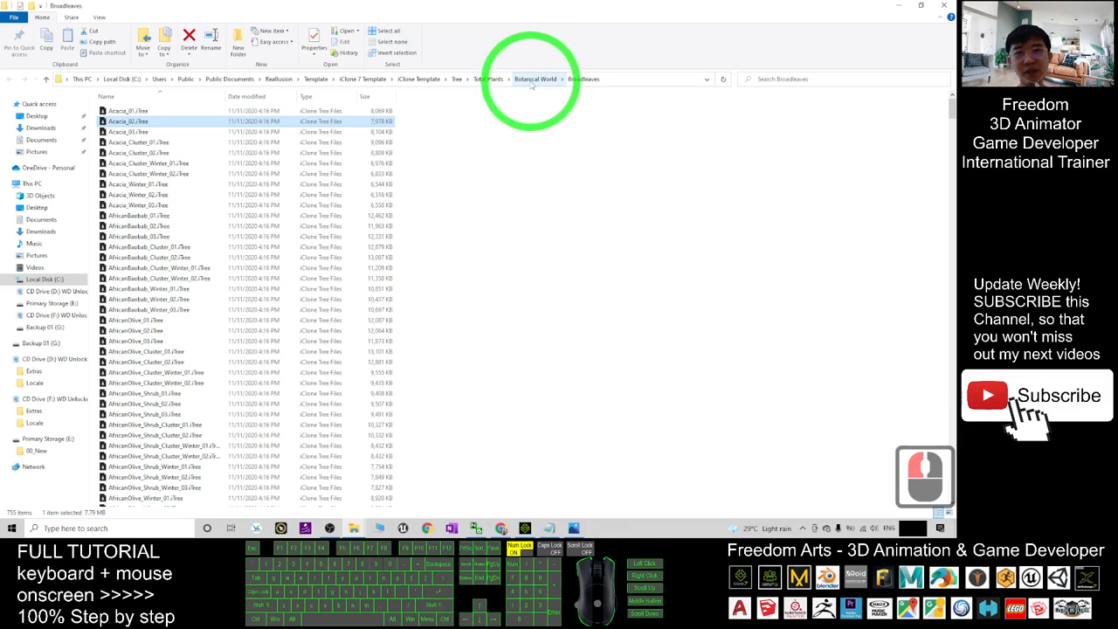
Open Broadleaves as large icons and scroll down to select OrangeTree_03
left_click(534, 79)
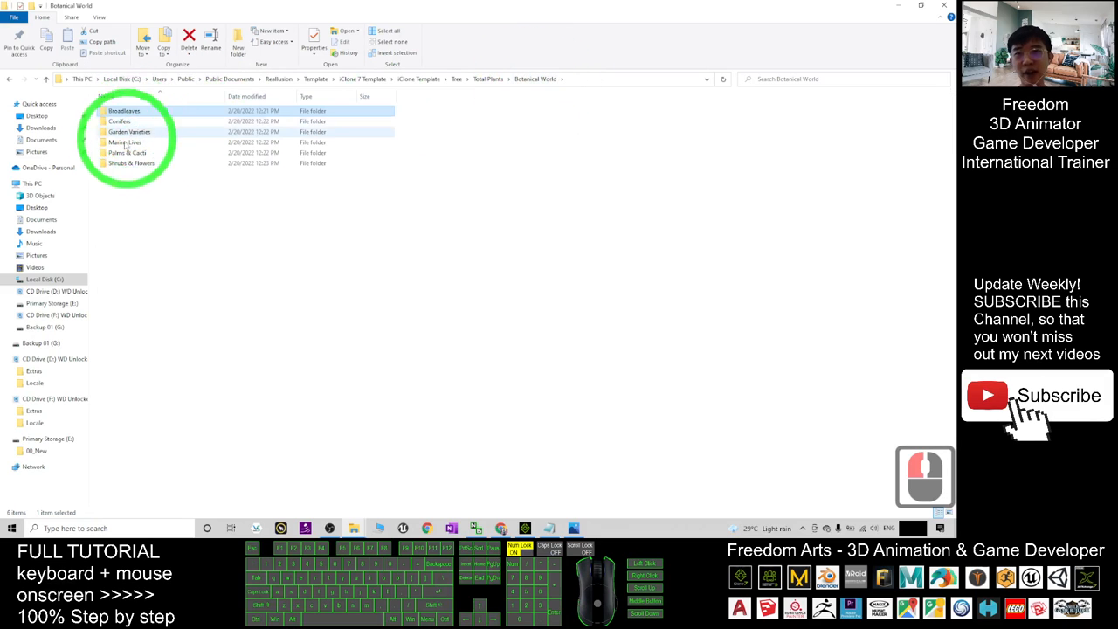
double_click(124, 110)
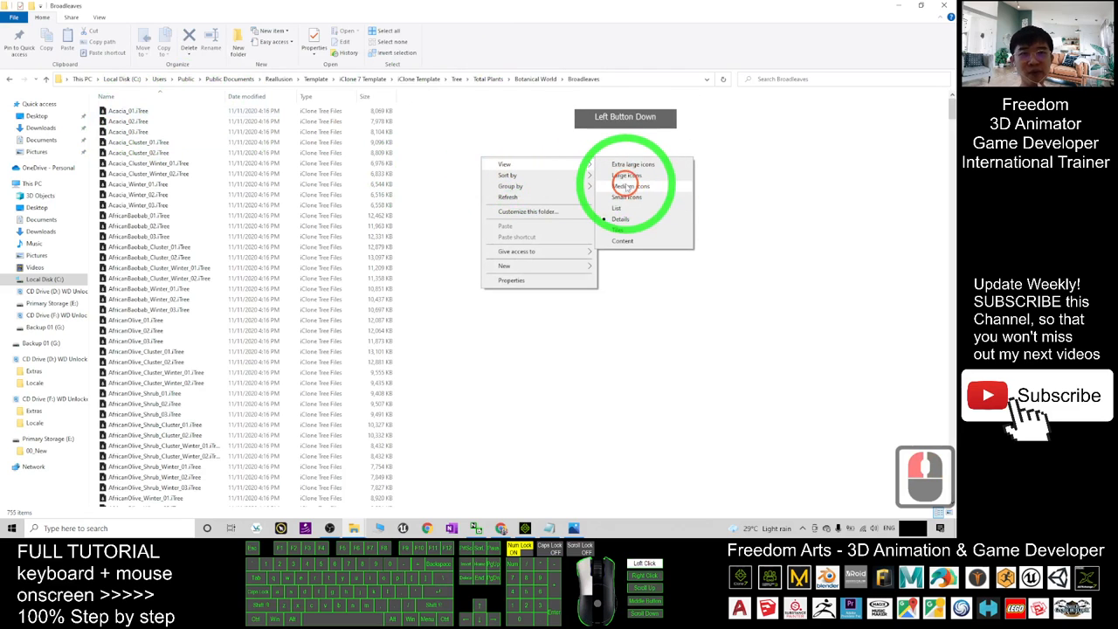
left_click(632, 164)
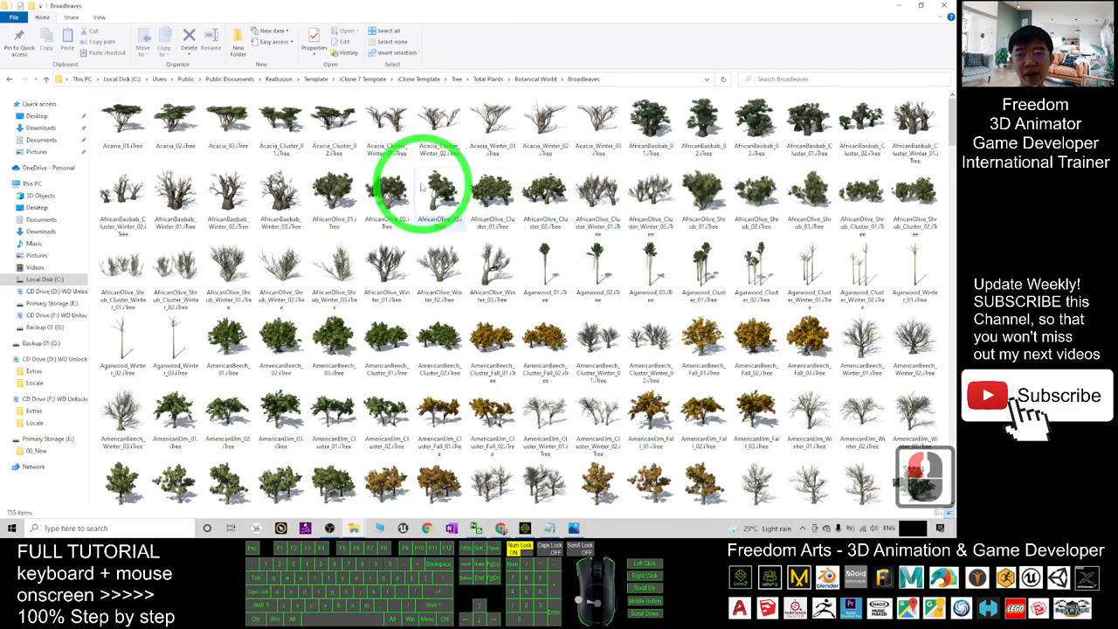
scroll("down", 3)
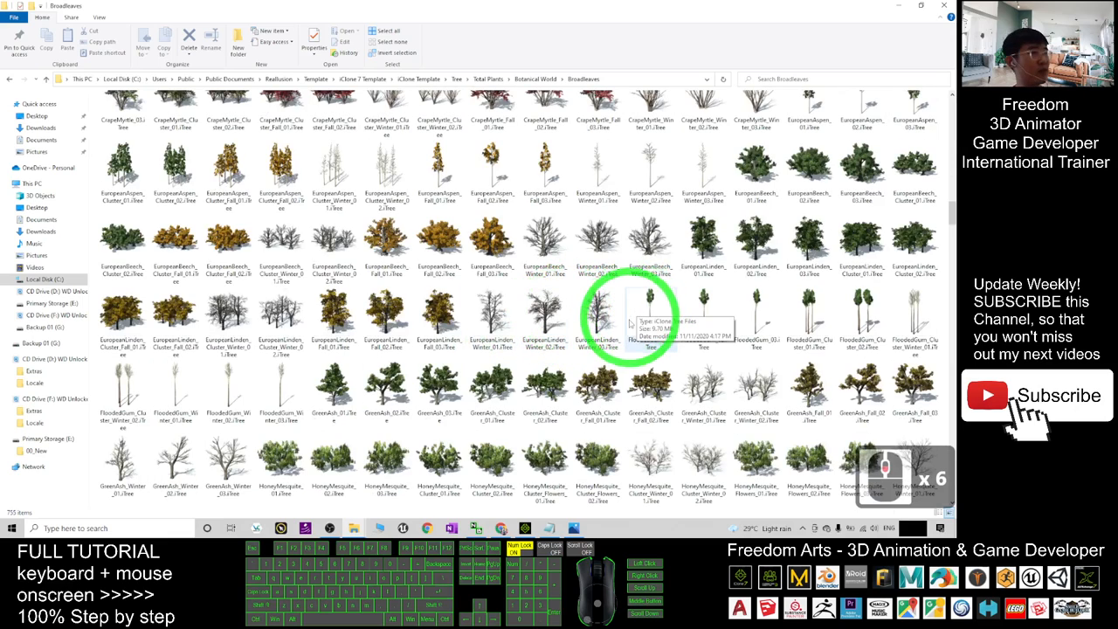
scroll("down", 3)
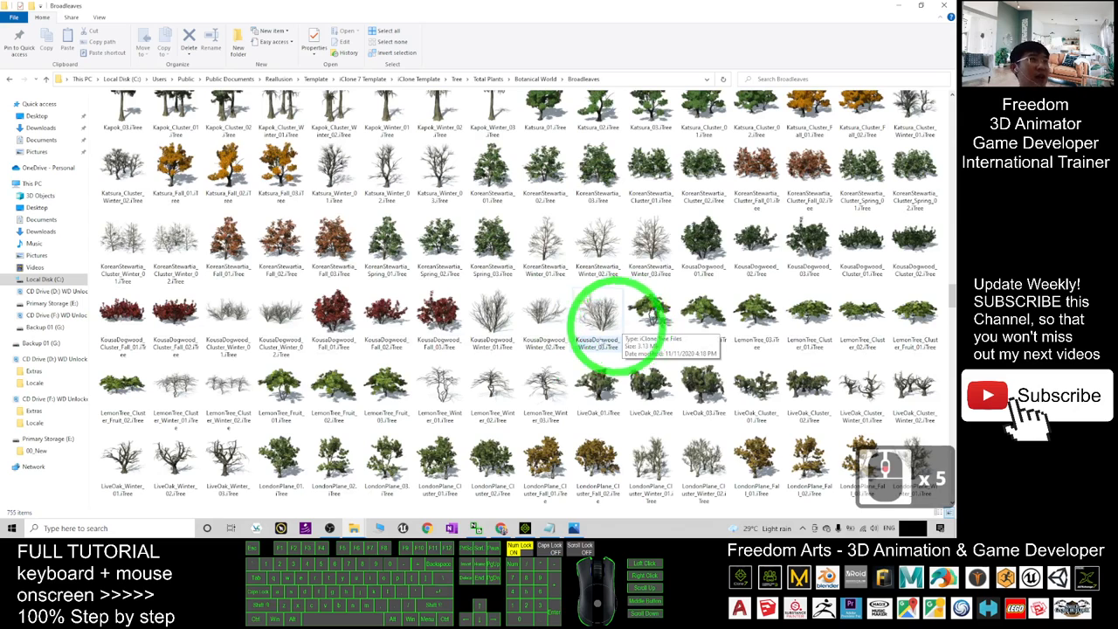
scroll("down", 3)
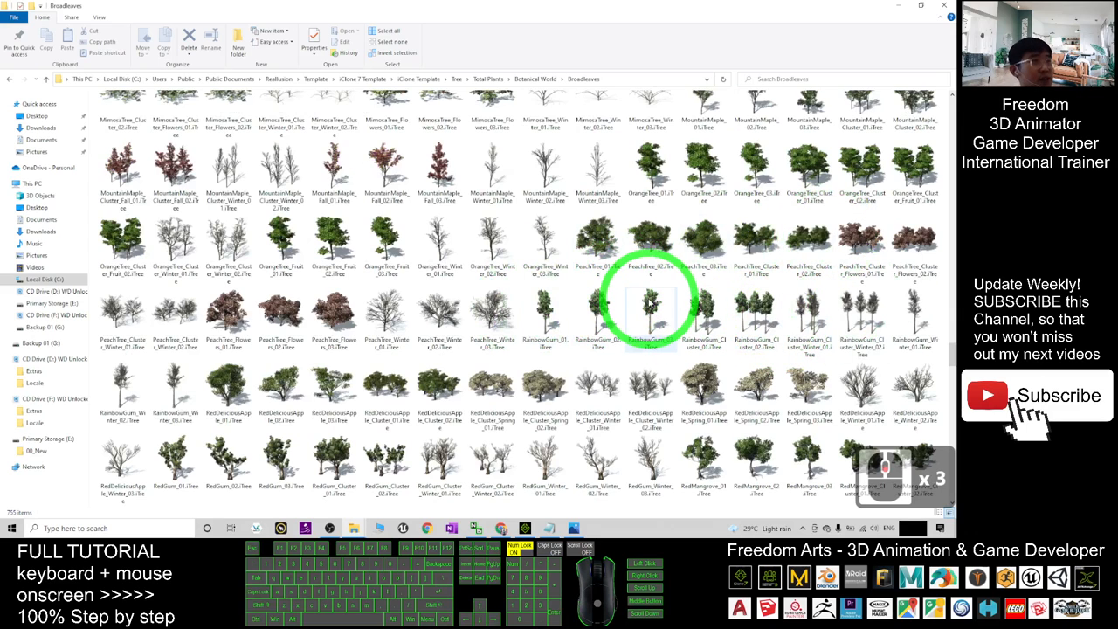
mouse_move(651, 310)
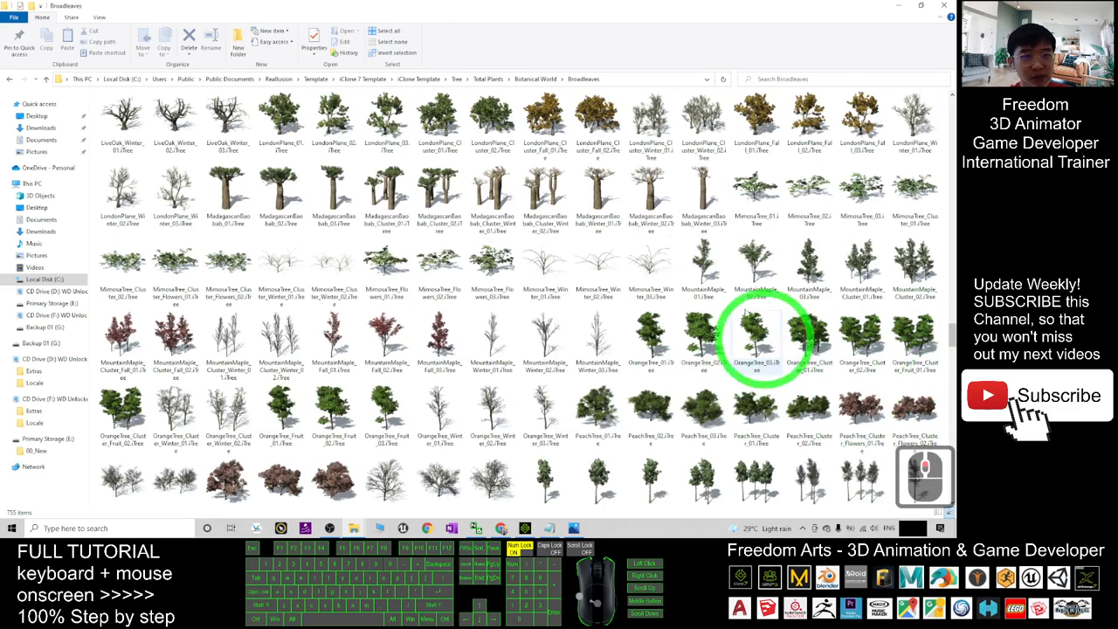
left_click(914, 340)
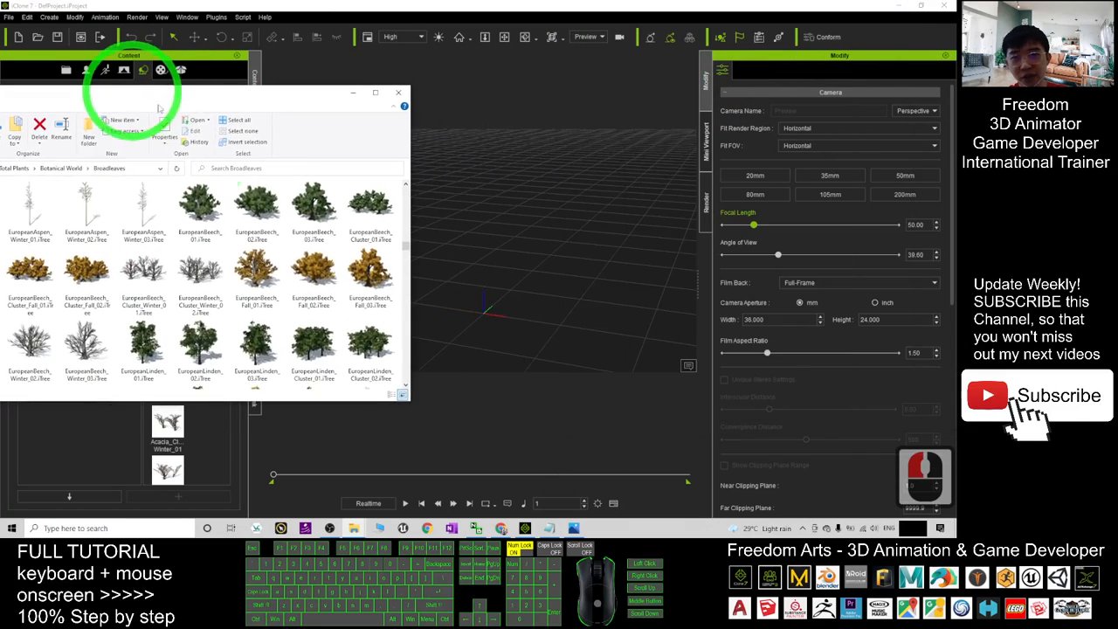
Drag OrangeTree_Cluster_Fruit_01 and OrangeTree_Cluster_02 into the viewport side by side
scroll("down", 3)
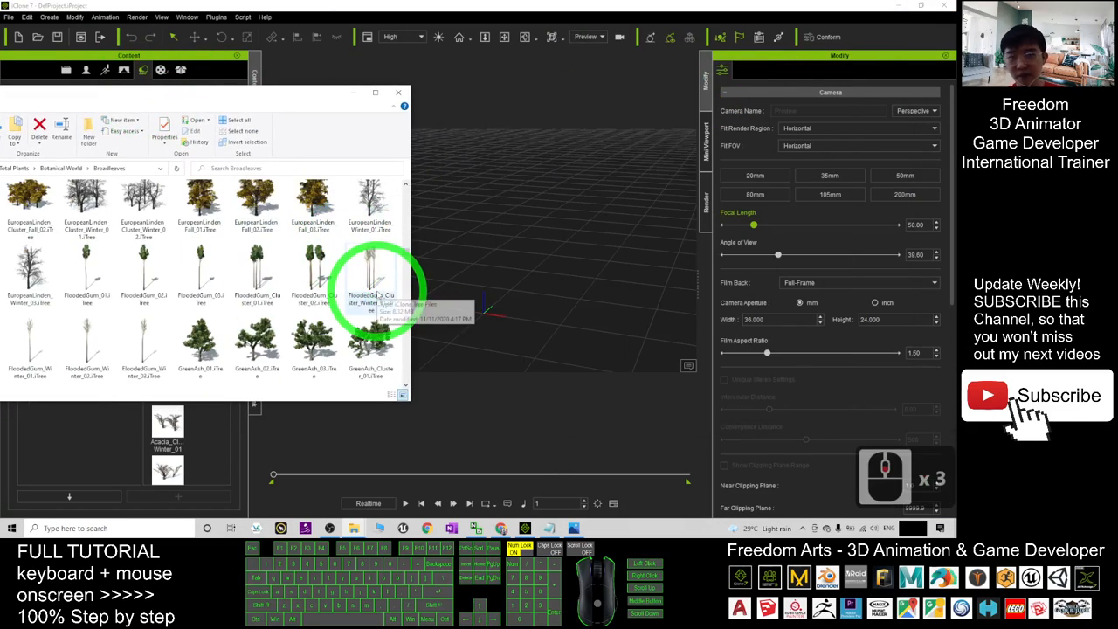
scroll("down", 3)
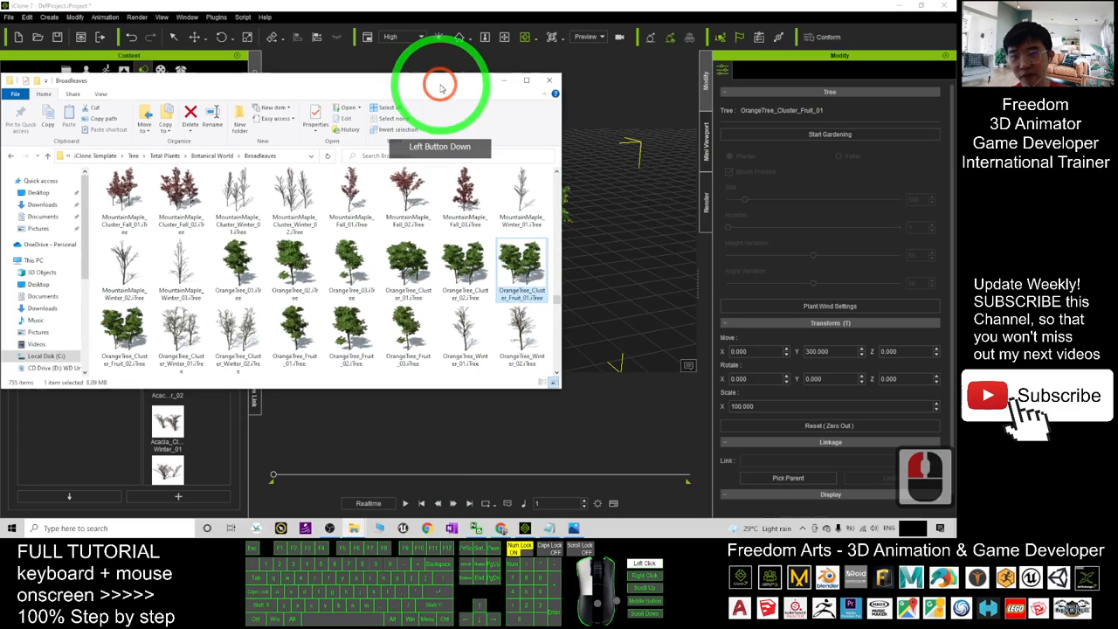
left_click(124, 337)
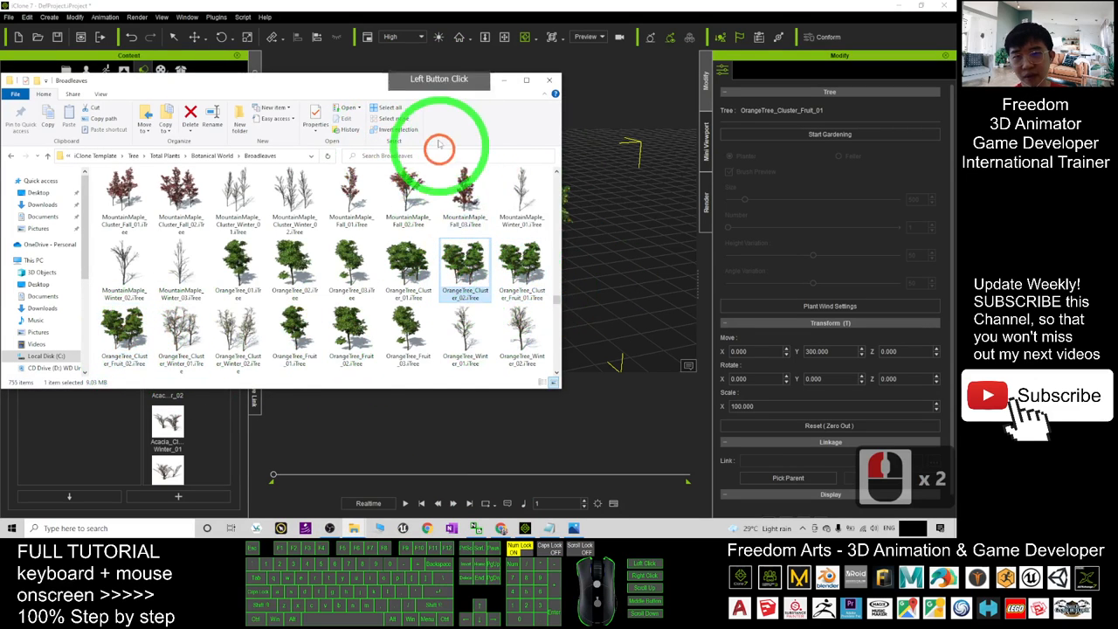
left_click(416, 183)
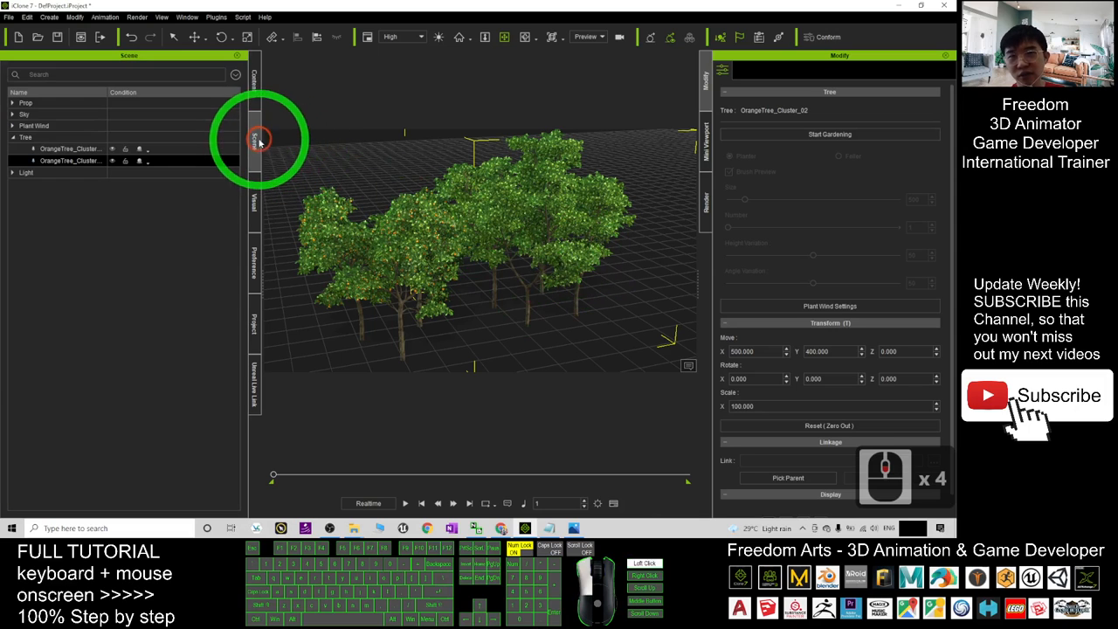
Create a Plant Wind in the Scene panel and raise its Strength range slider
left_click(37, 126)
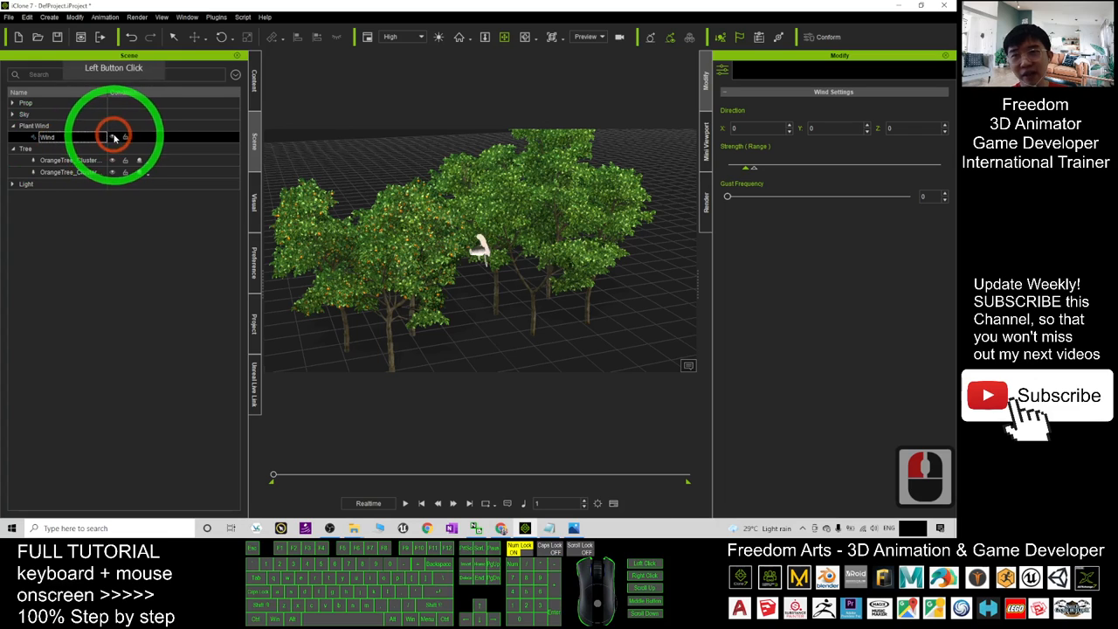
left_click(114, 137)
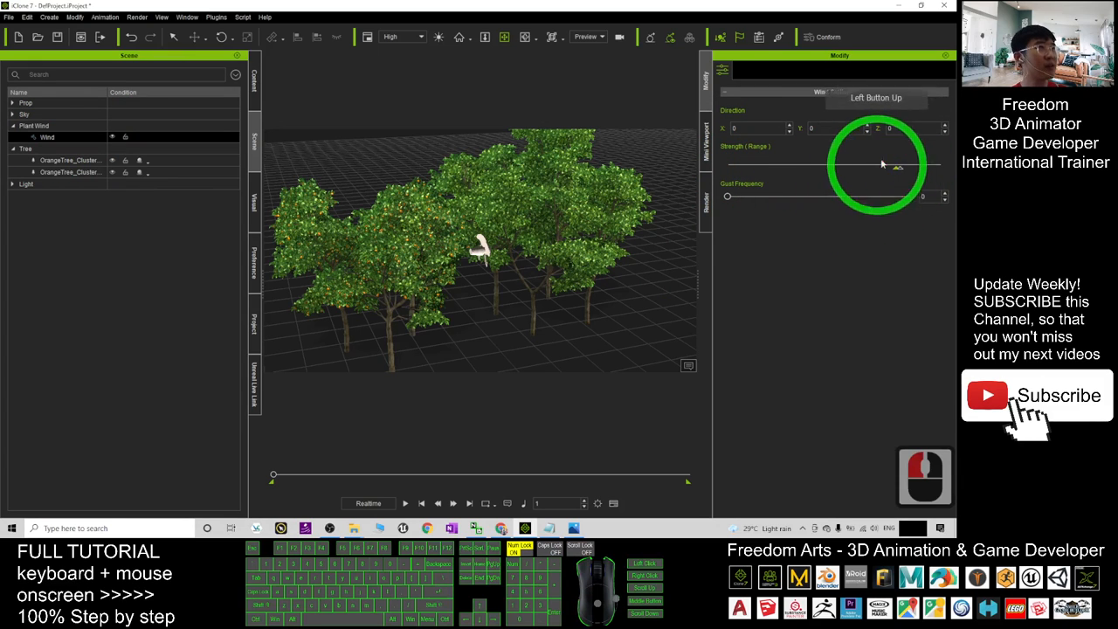
left_click(406, 502)
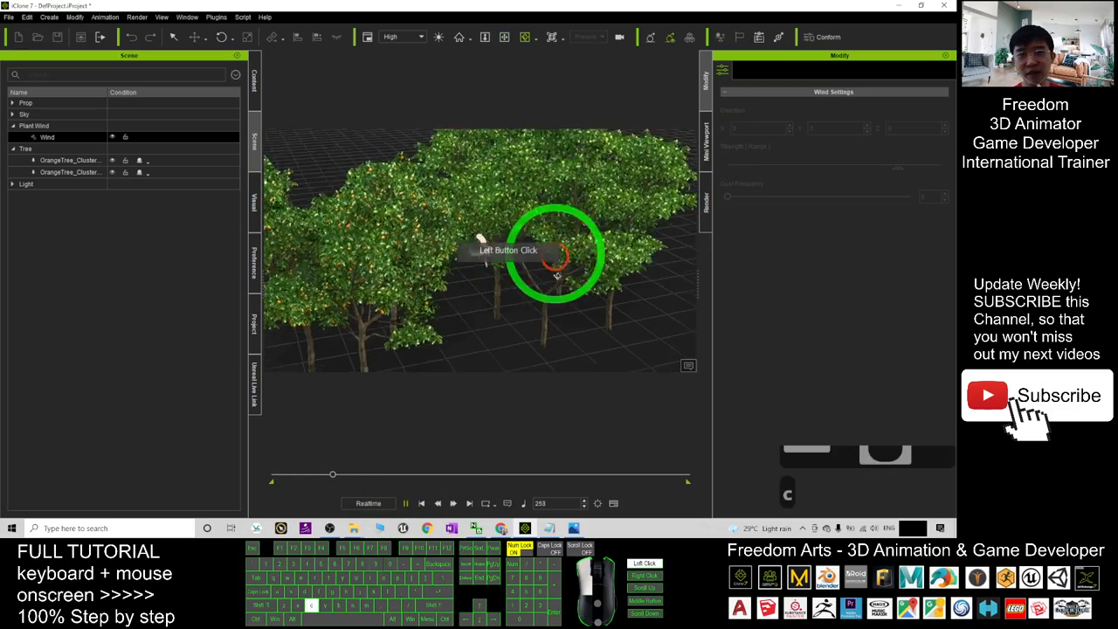
Orbit the view to look down on the orange grove from above
left_click_drag(556, 277, 552, 332)
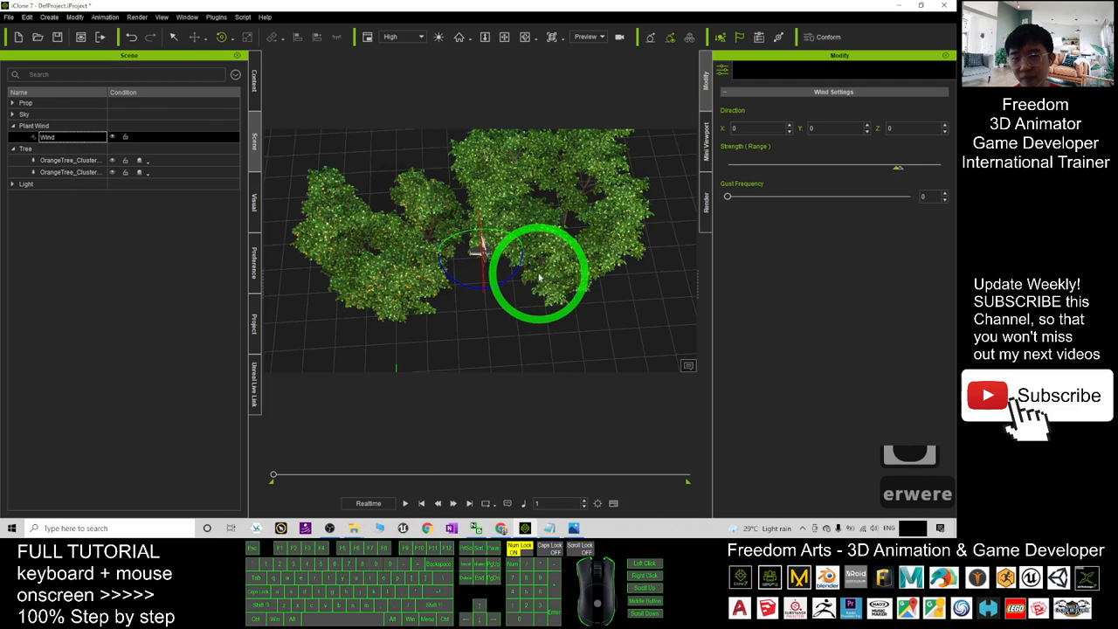
Rotate the wind around its Z axis to about 320 degrees
left_click_drag(537, 276, 496, 288)
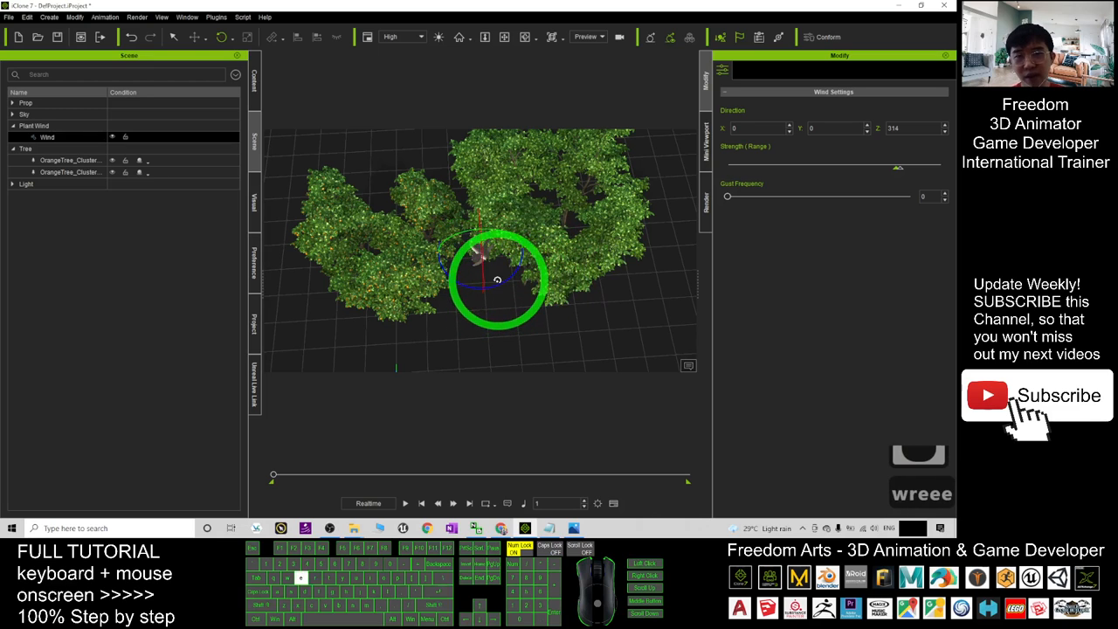
left_click_drag(498, 279, 513, 284)
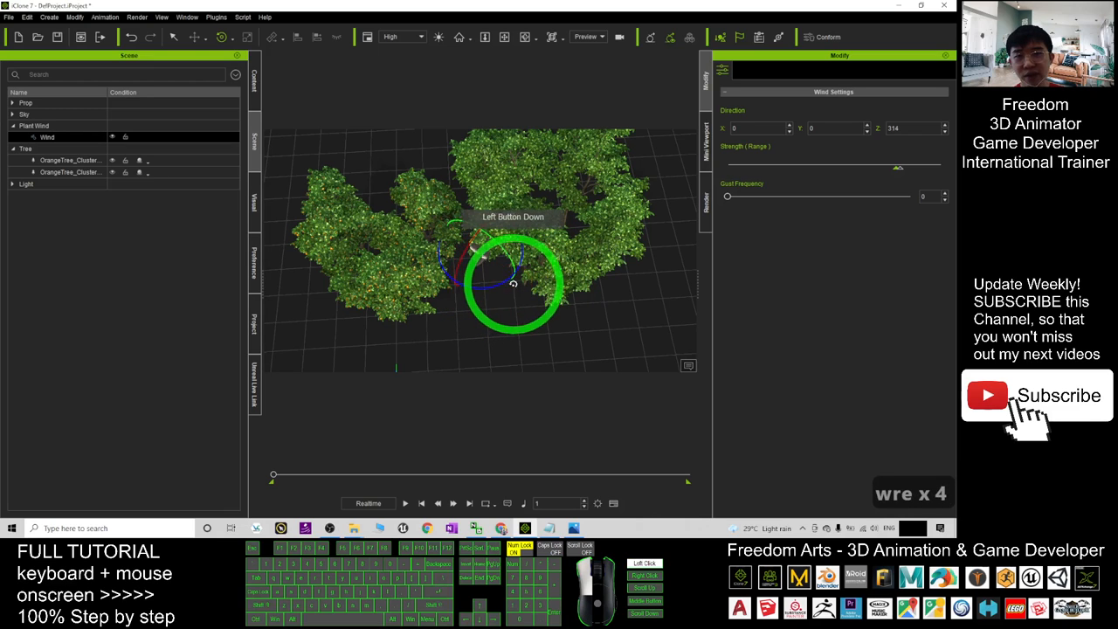
left_click_drag(514, 279, 535, 305)
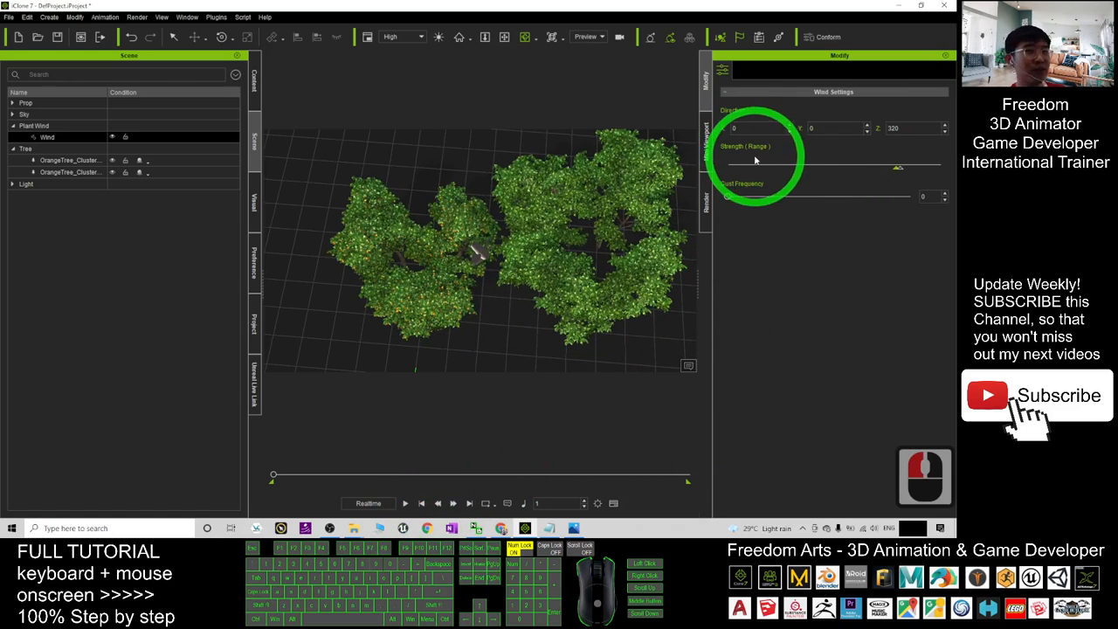
Adjust the Wind Settings sliders and play the timeline to preview the sway
left_click(829, 196)
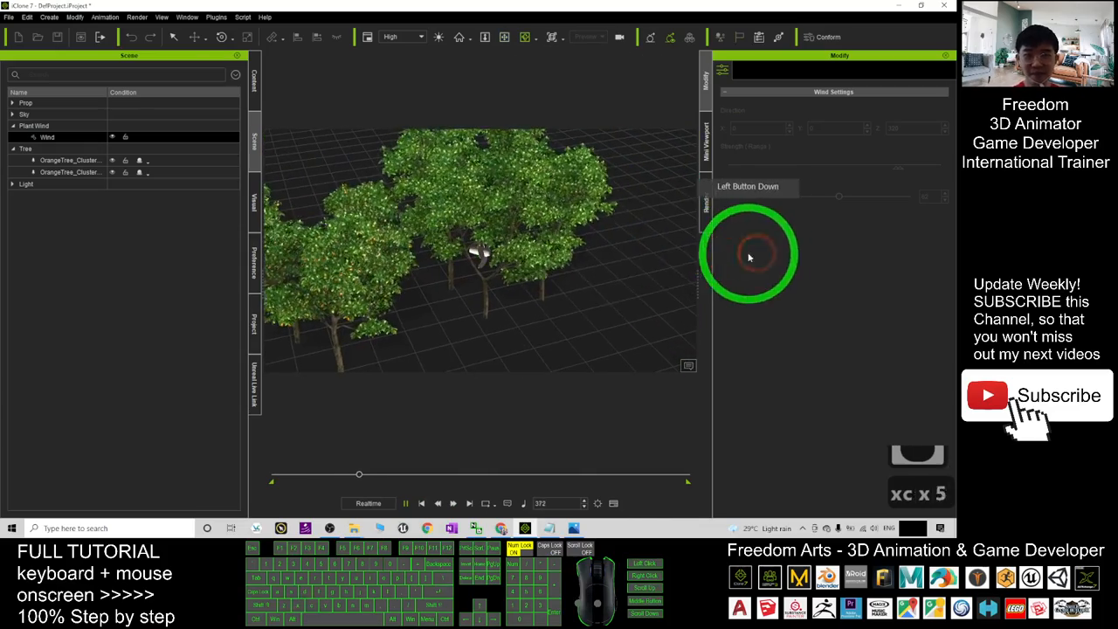
left_click(422, 503)
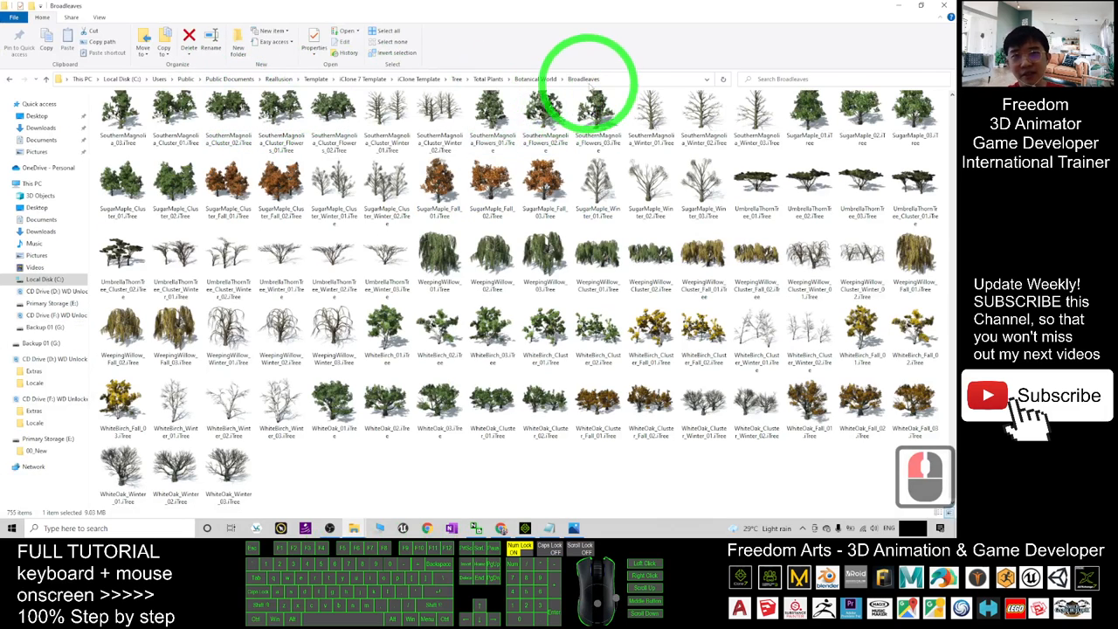
Open the Botanical World Conifers folder and scroll to DouglasFir_cluster_01
left_click(531, 79)
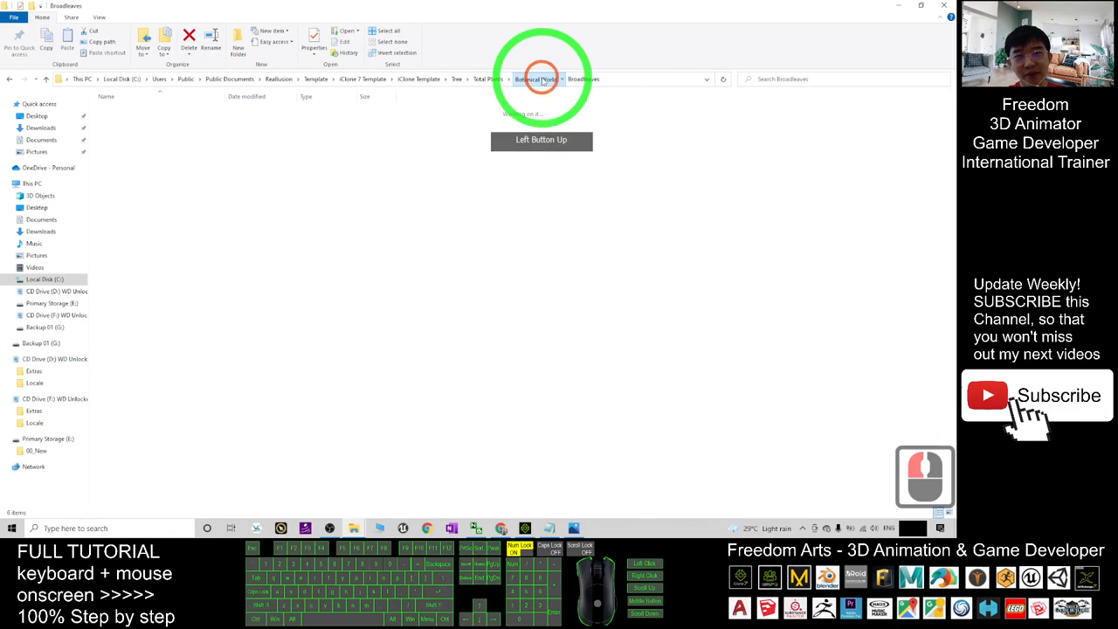
double_click(541, 79)
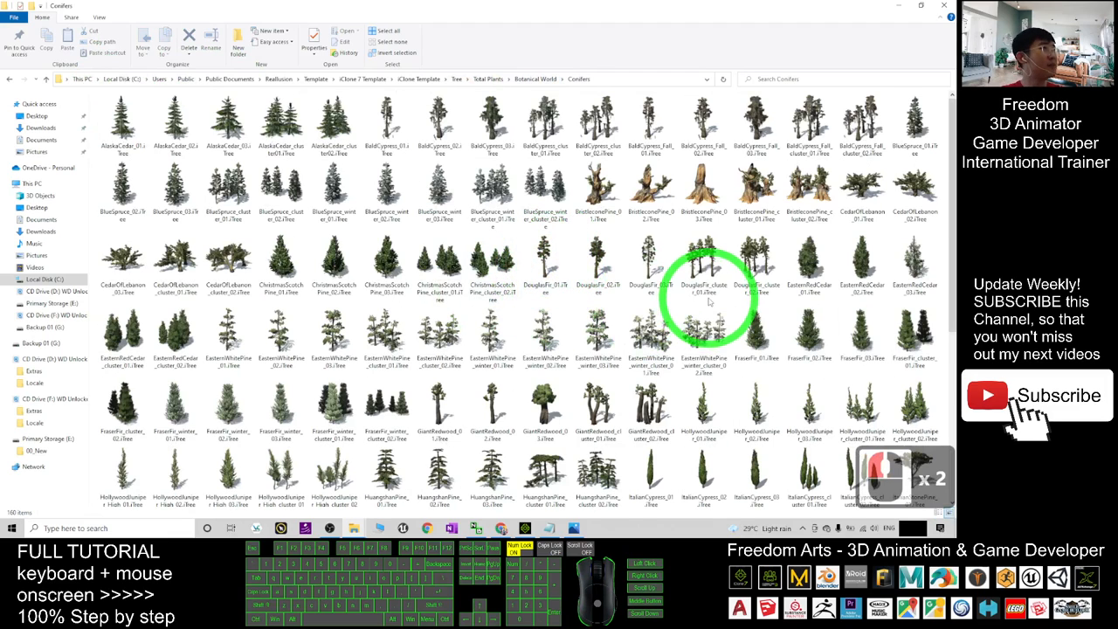
scroll("down", 3)
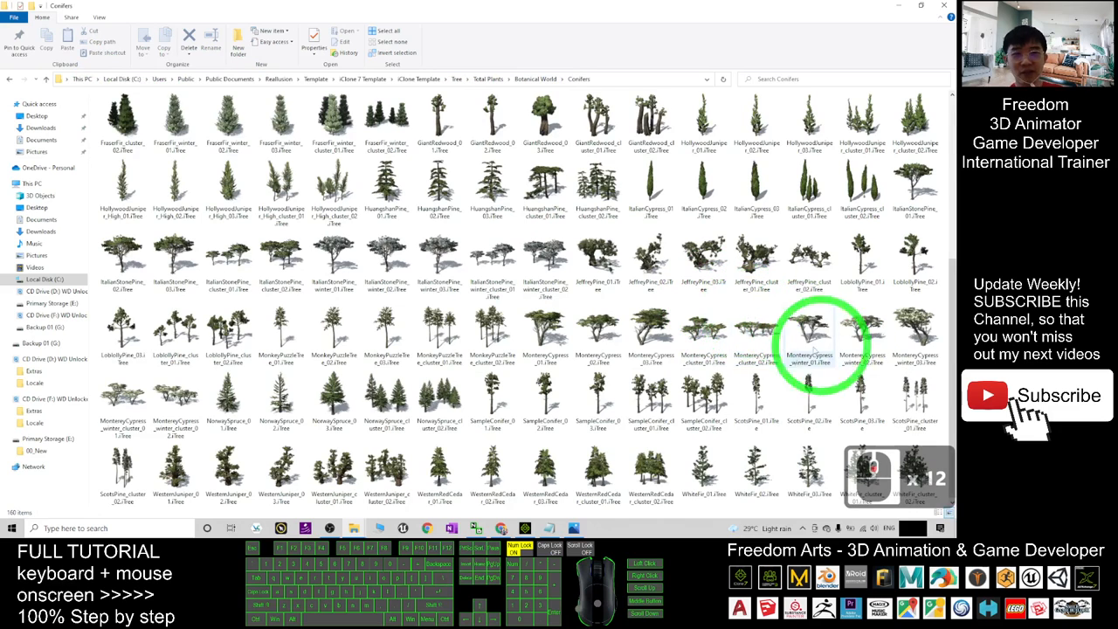
left_click(545, 337)
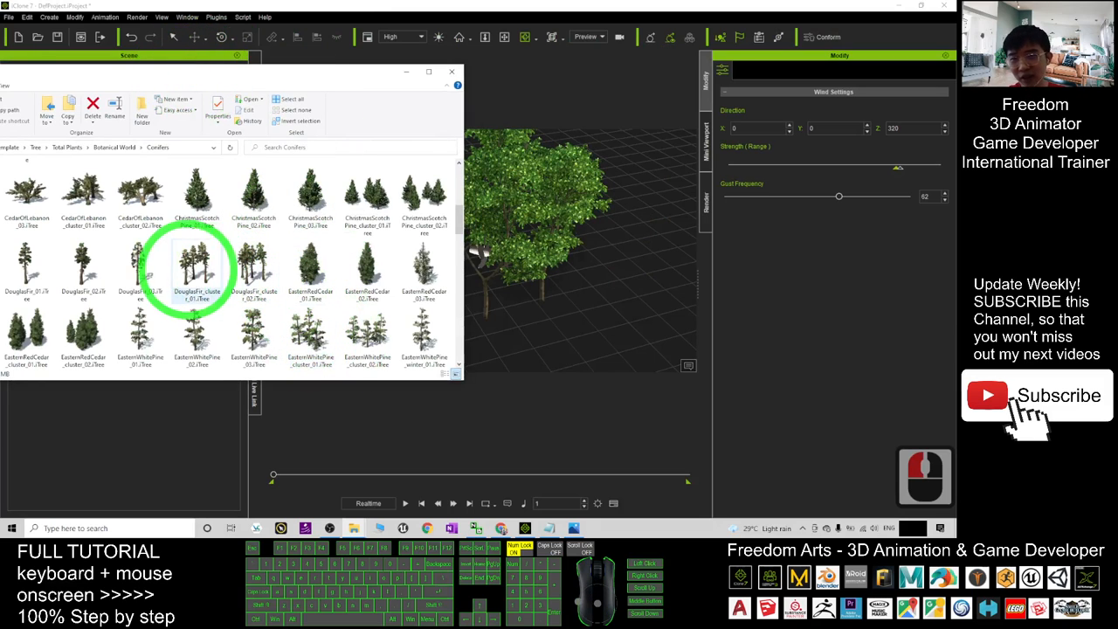
Add DouglasFir_cluster_01 to the scene and preview its wind sway during playback
left_click_drag(197, 275, 542, 327)
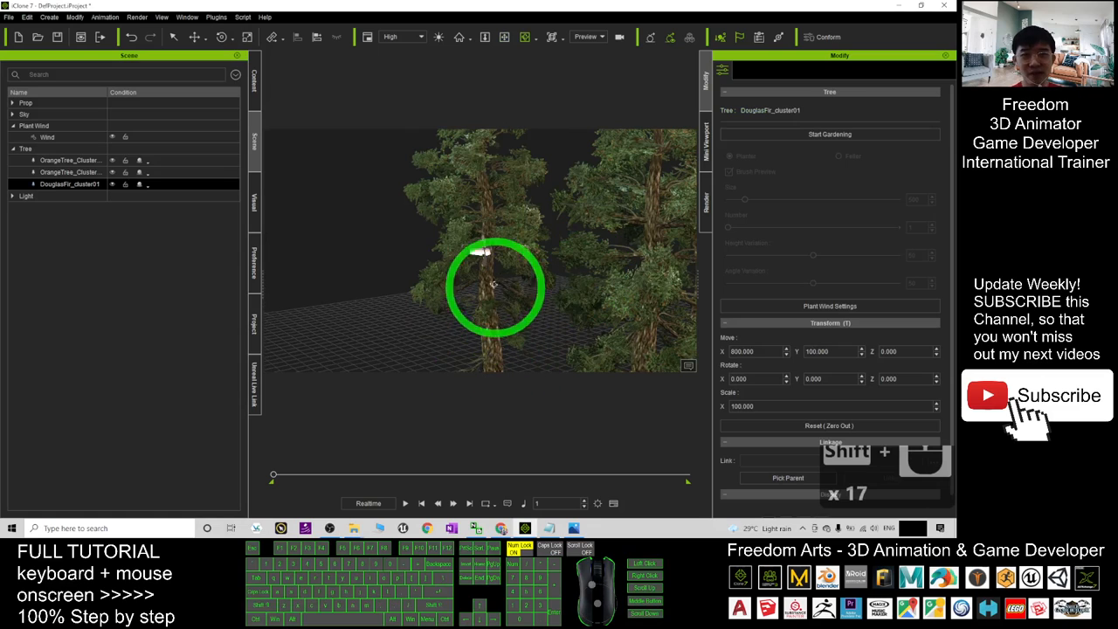
left_click(48, 137)
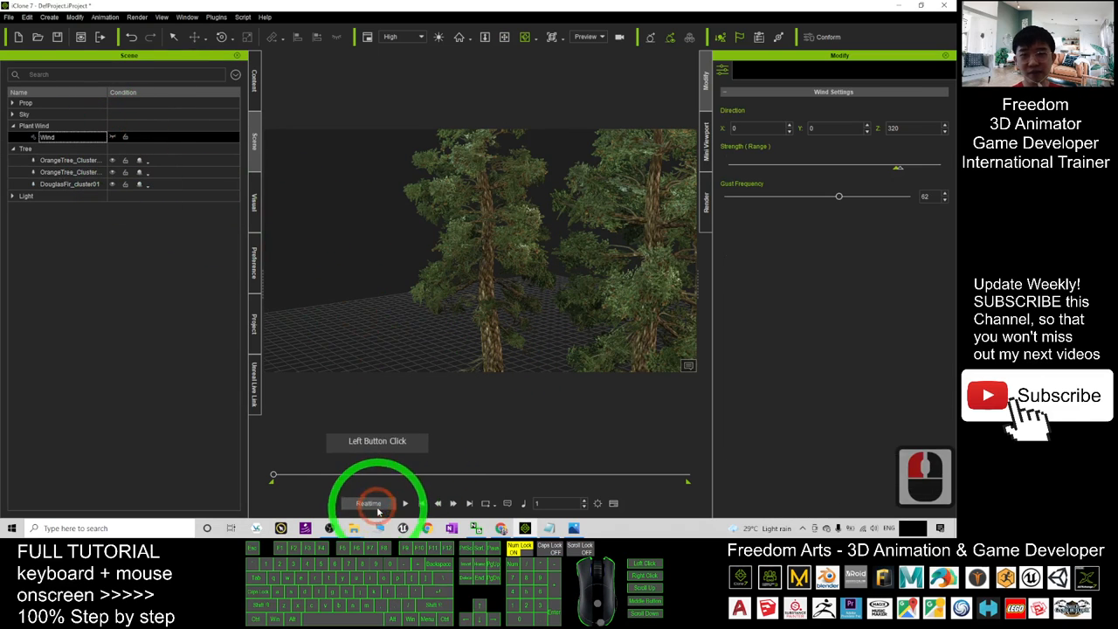
left_click(405, 503)
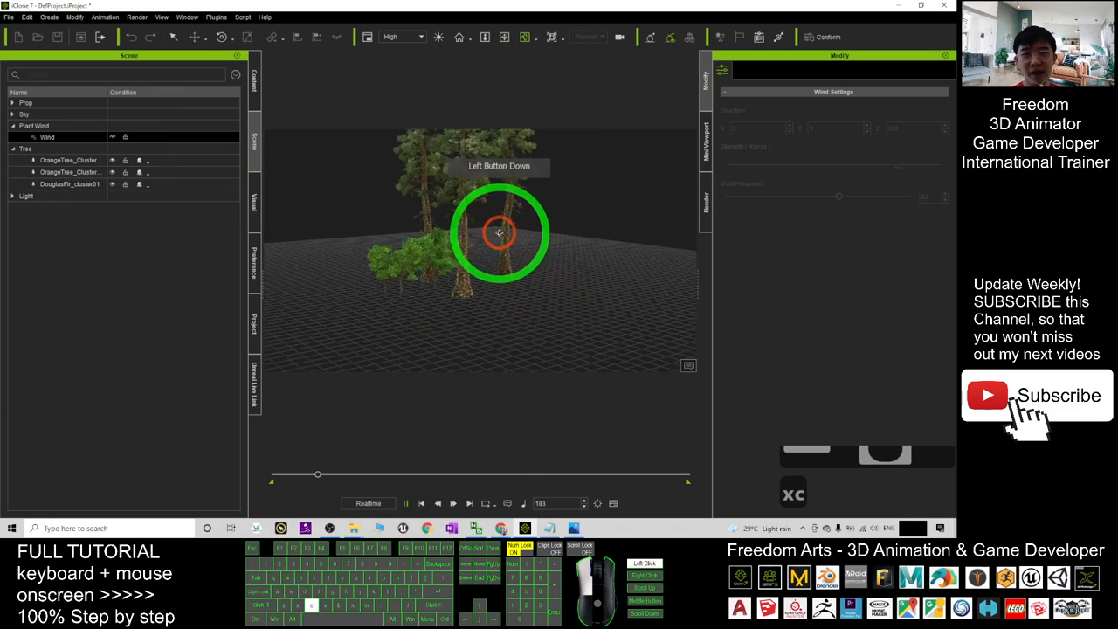
left_click_drag(498, 233, 611, 291)
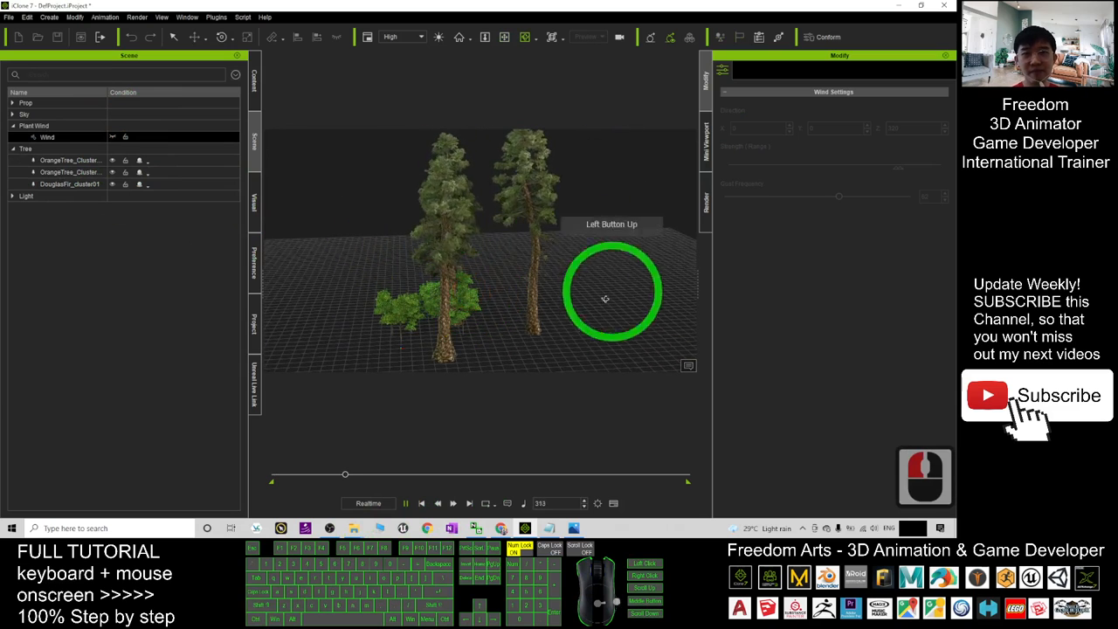
left_click(422, 502)
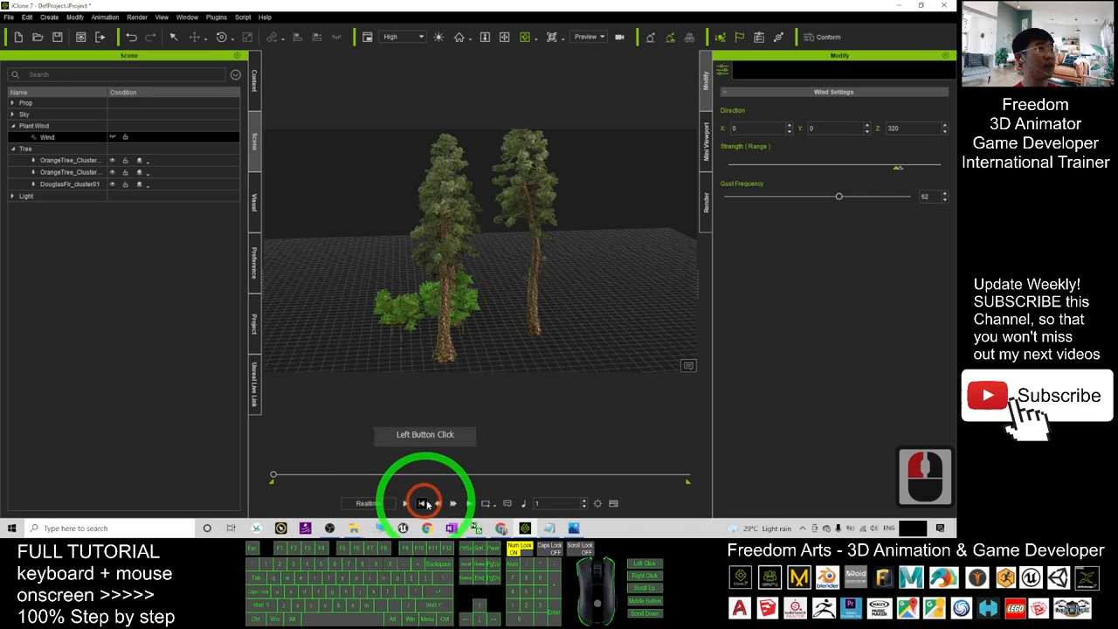
left_click(356, 528)
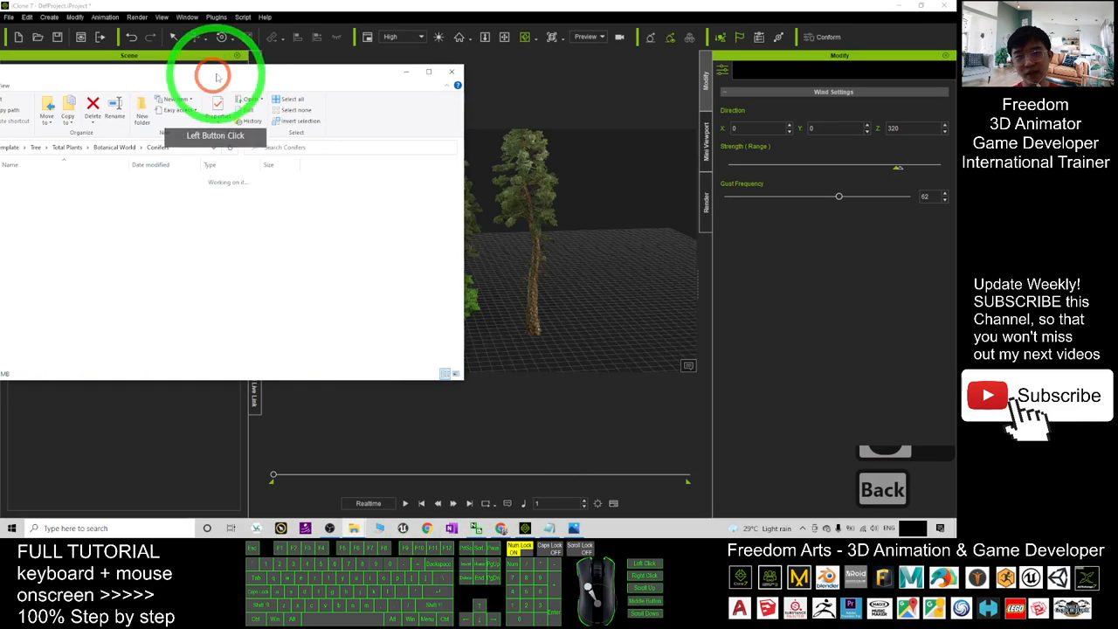
From Botanical World, scroll through Garden Varieties and Marine Lives, then enter Palms & Cacti
left_click(268, 198)
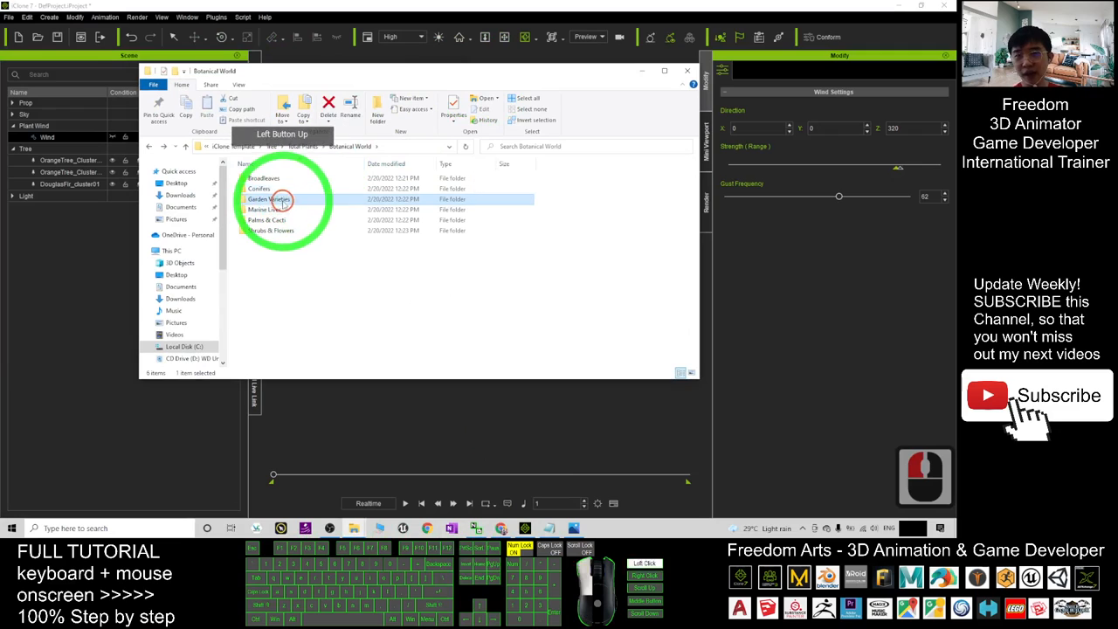
double_click(268, 199)
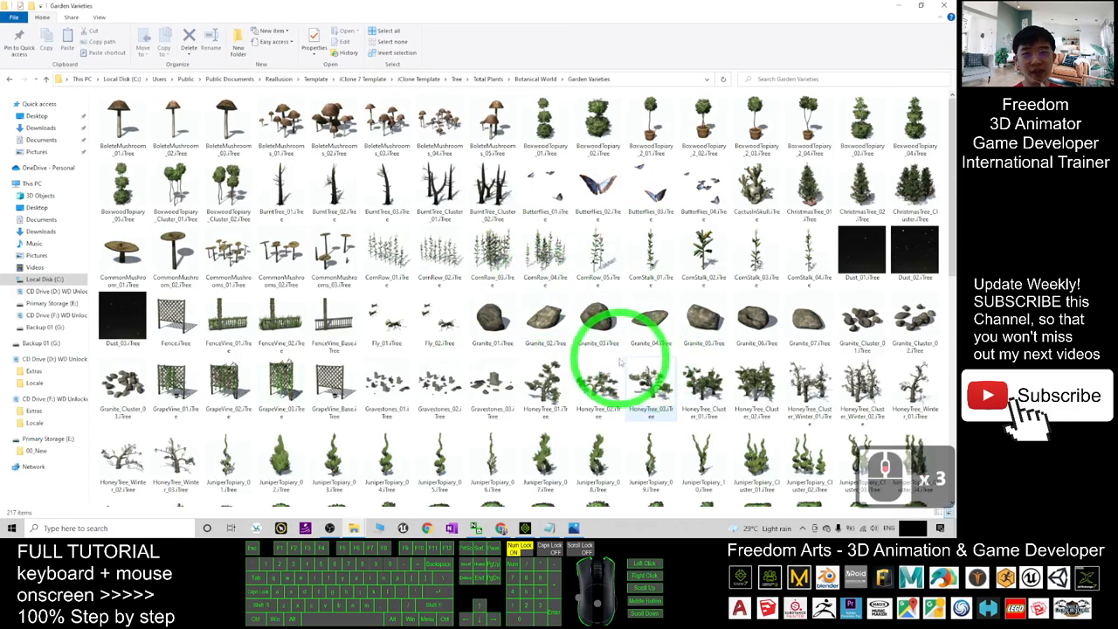
scroll("down", 3)
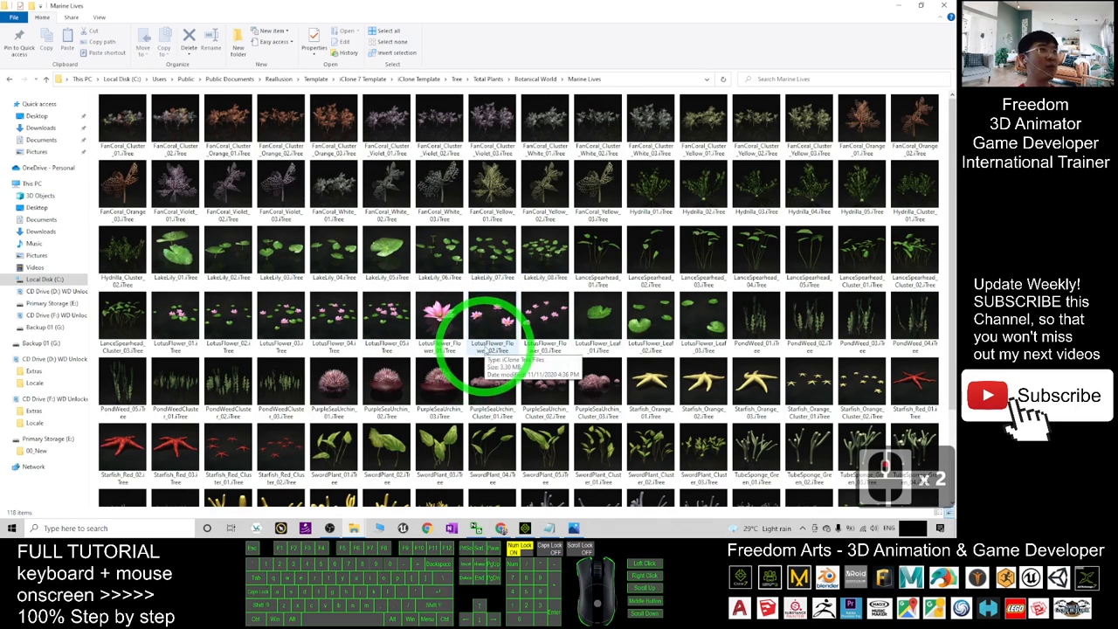
scroll("down", 3)
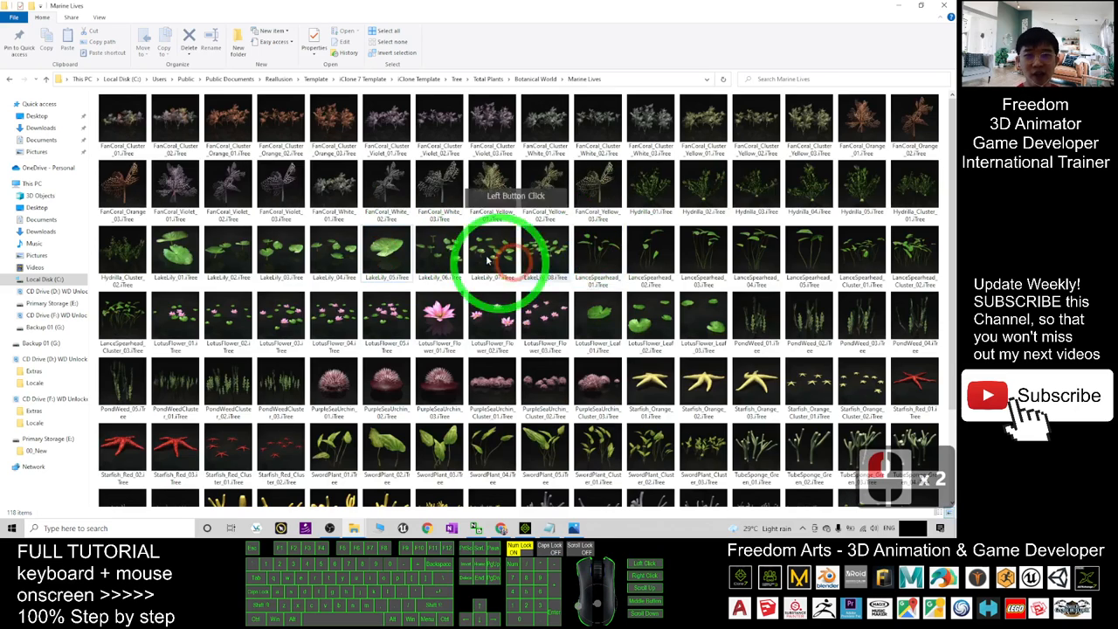
left_click(9, 78)
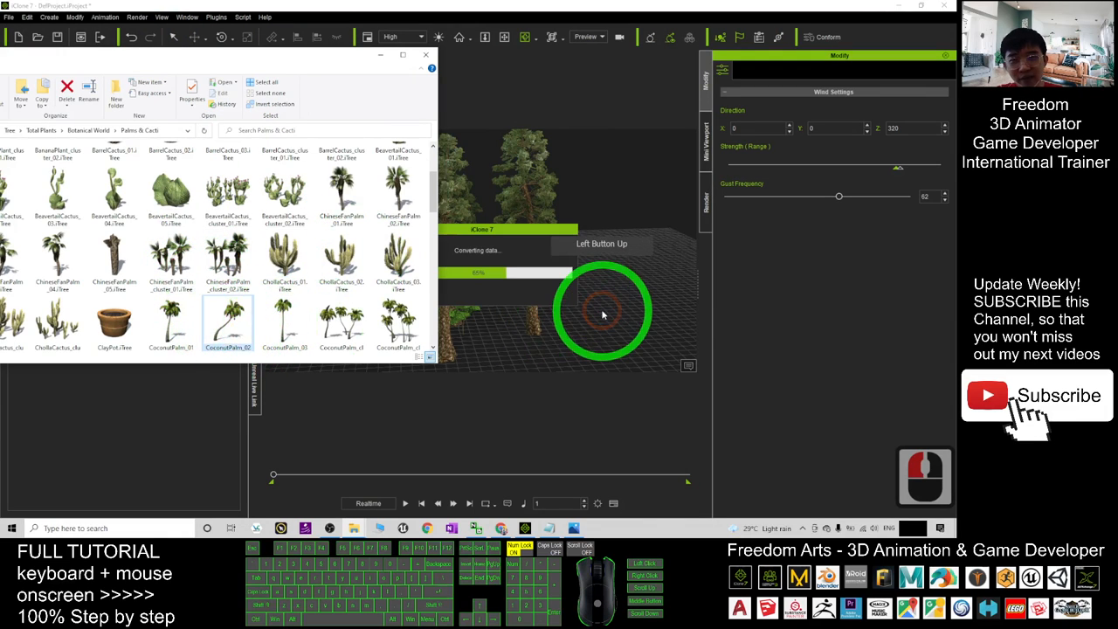
Drop CoconutPalm_02, ChineseFanPalm_cluster_02, ChollaCactus_02 and SamplePalm_03 into the viewport and inspect them
left_click(603, 310)
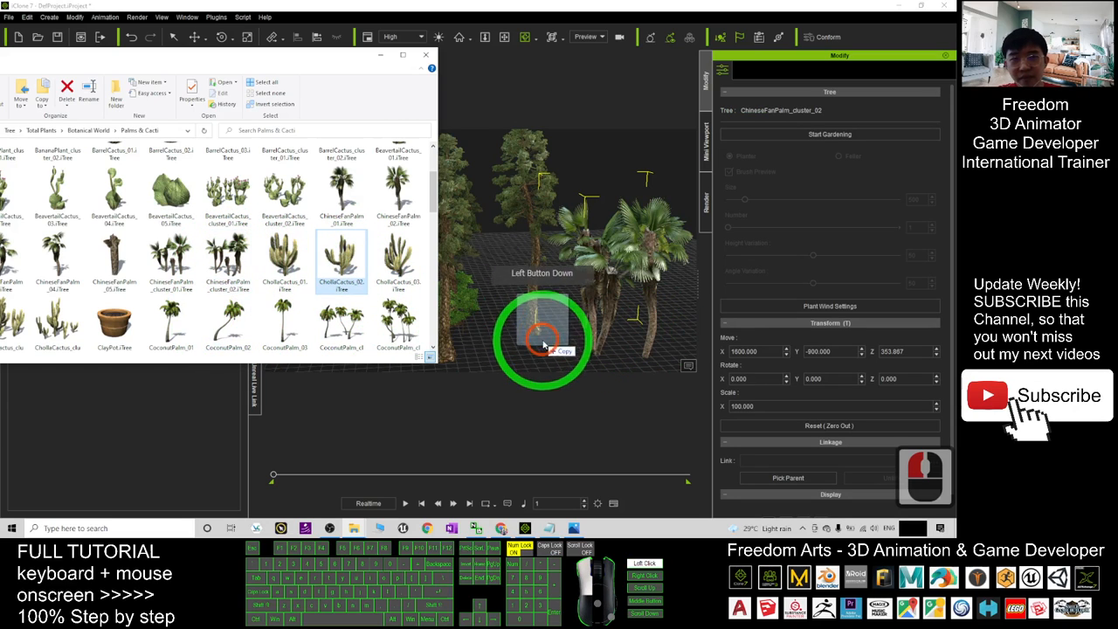
left_click_drag(541, 341, 627, 312)
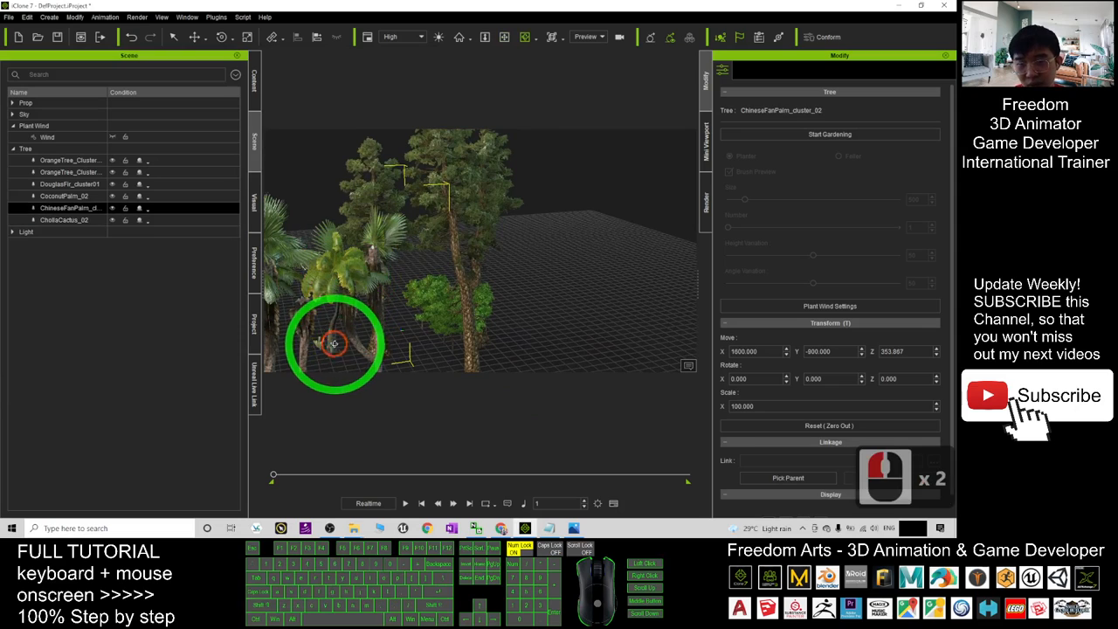
left_click_drag(335, 343, 440, 281)
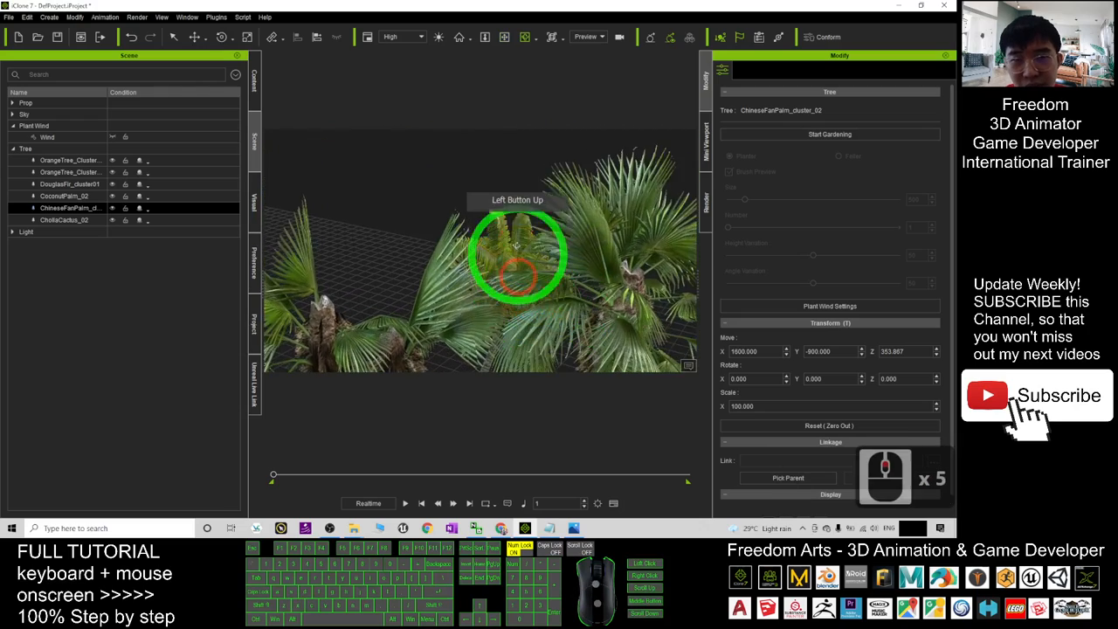
left_click_drag(517, 253, 485, 235)
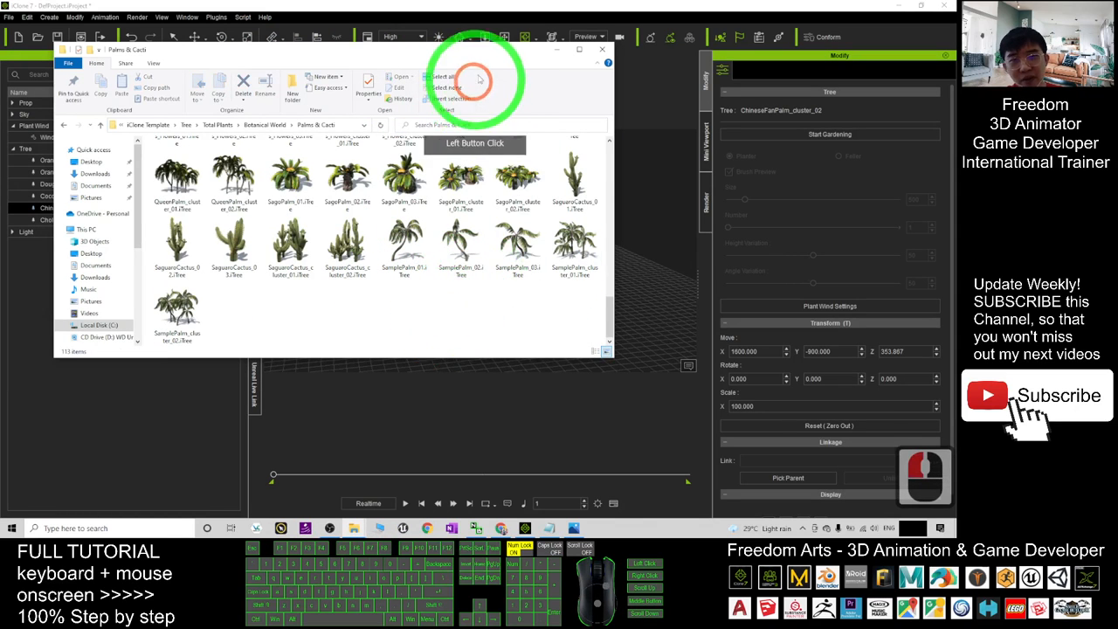
left_click_drag(353, 254, 589, 319)
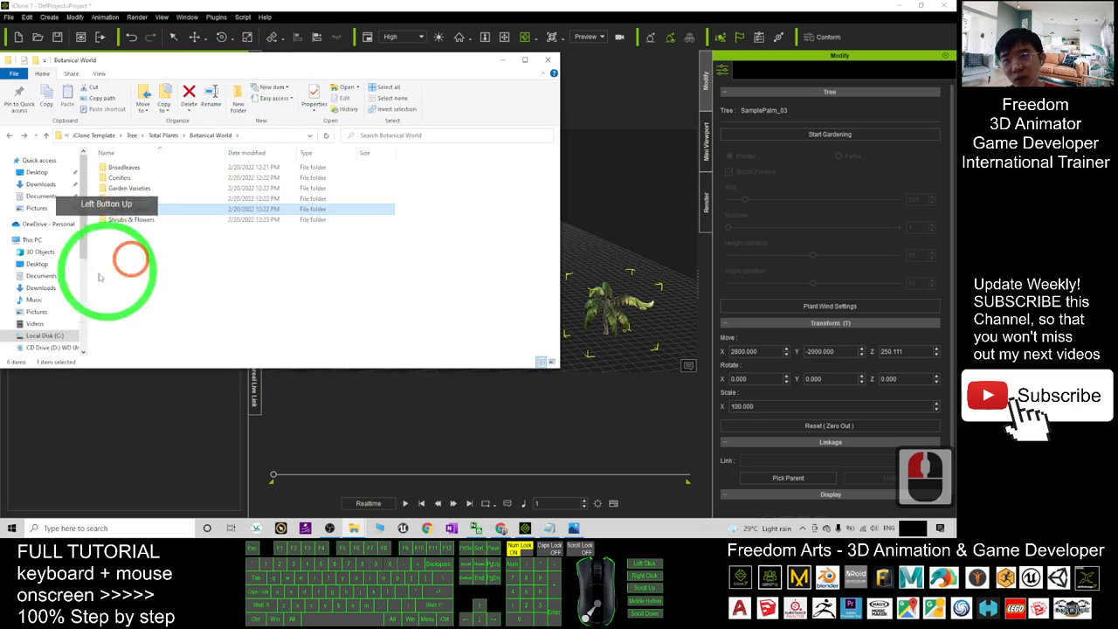
Show Shrubs & Flowers as Medium icons and drop BroomSnakeweed_fall_01 into the scene
double_click(131, 209)
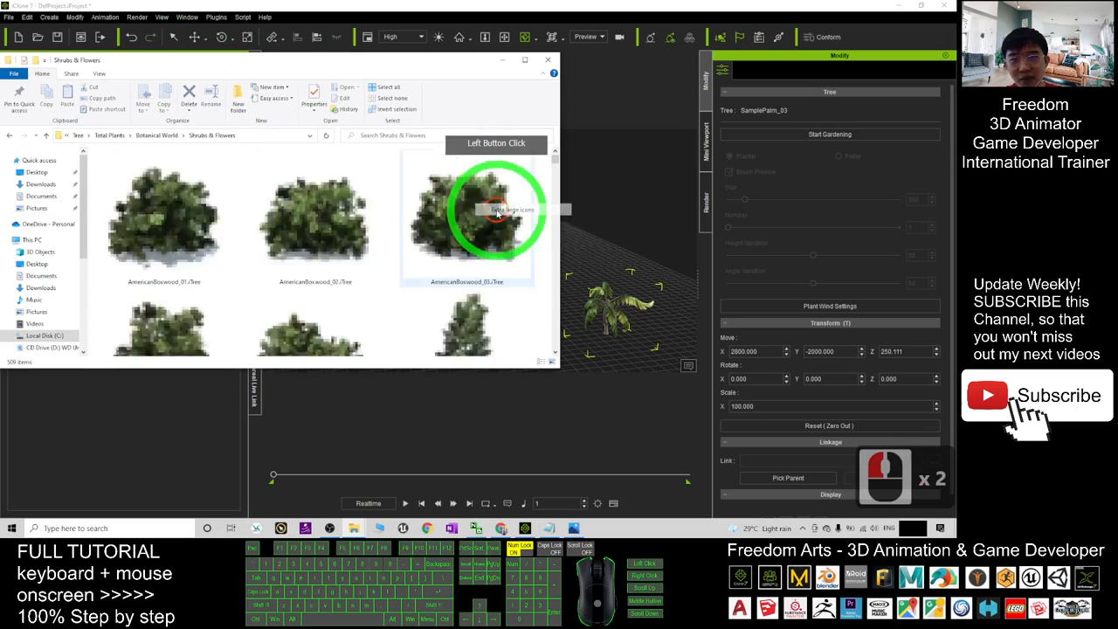
right_click(498, 209)
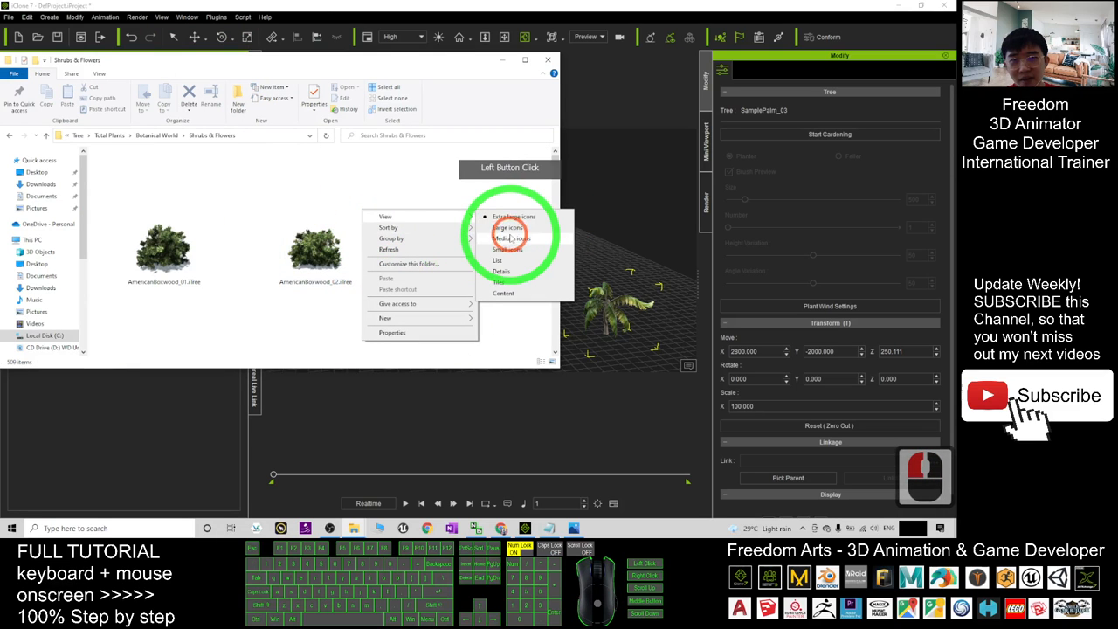
left_click(514, 216)
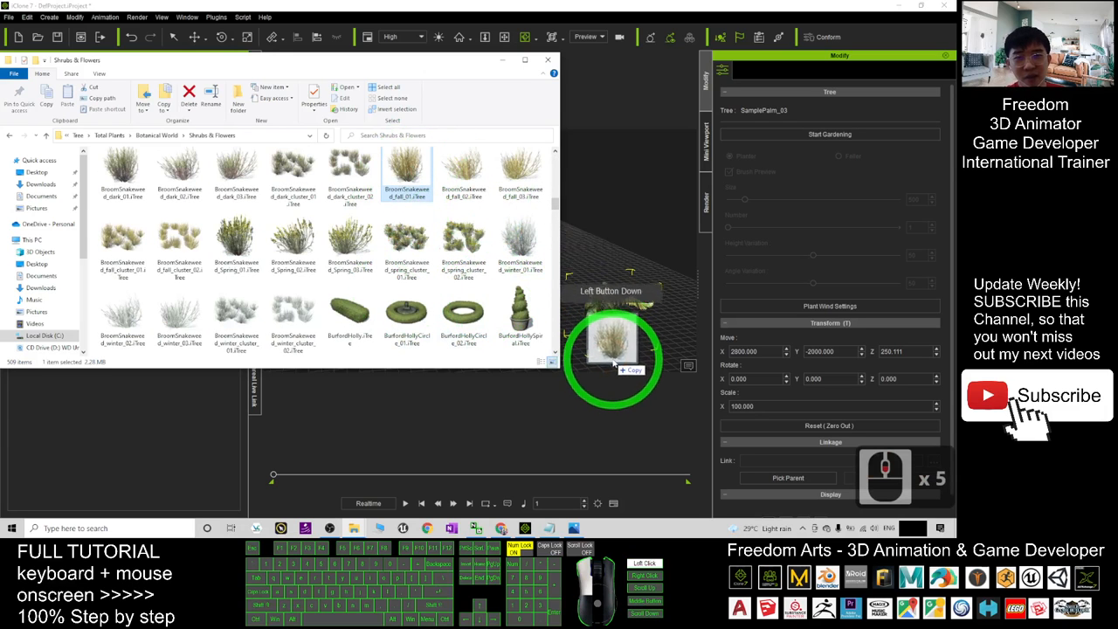
left_click_drag(612, 349, 629, 336)
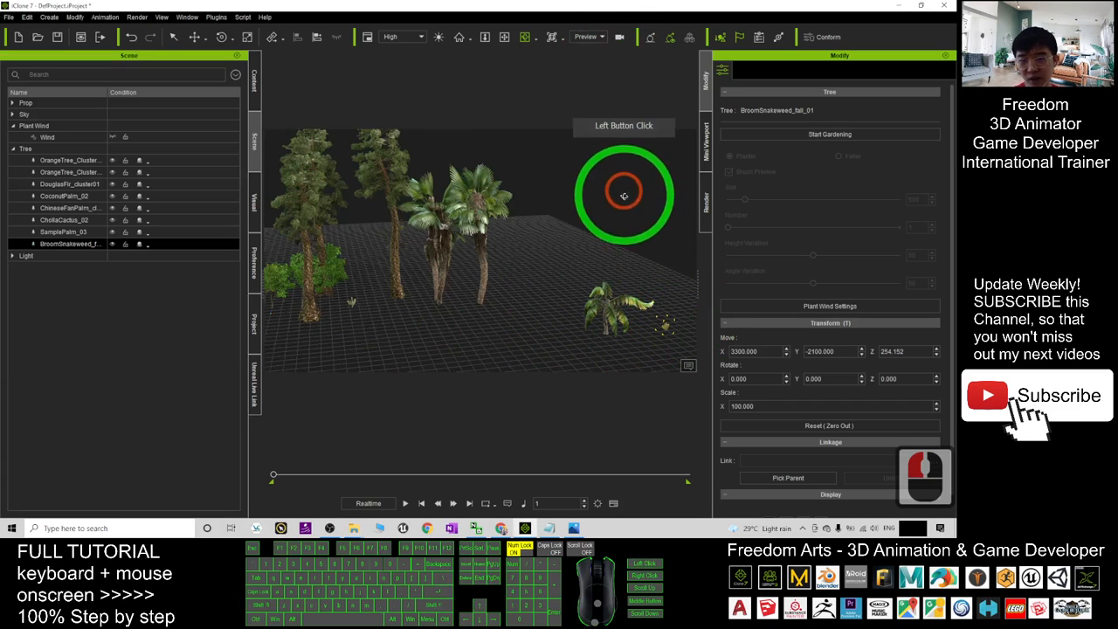
Play the timeline from a low side angle to watch the plants sway, then rewind
left_click_drag(624, 194, 524, 257)
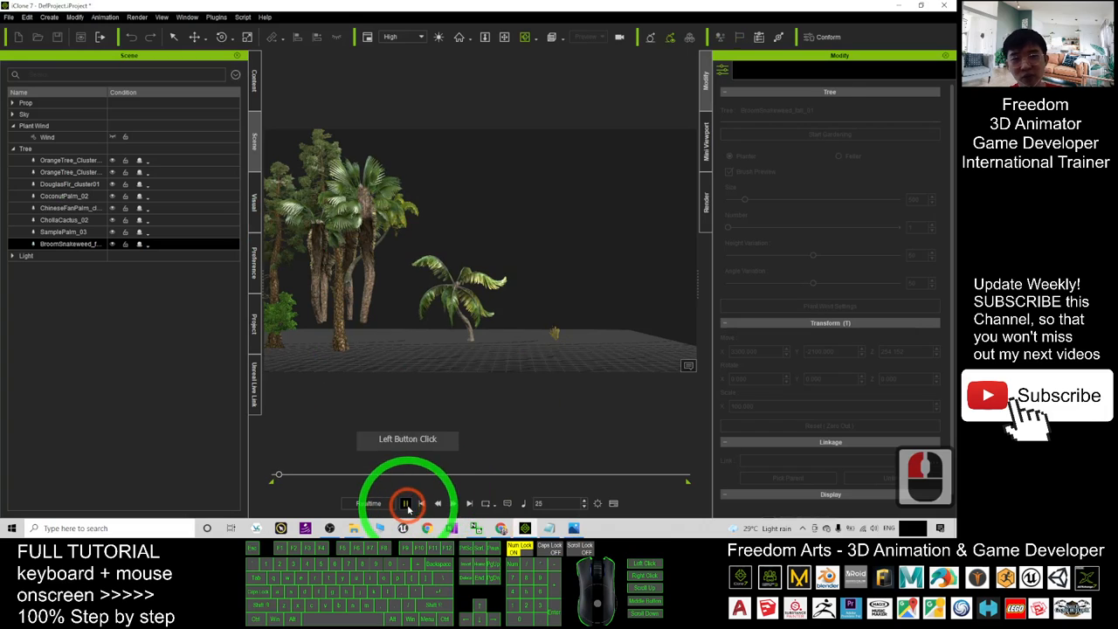
left_click(406, 502)
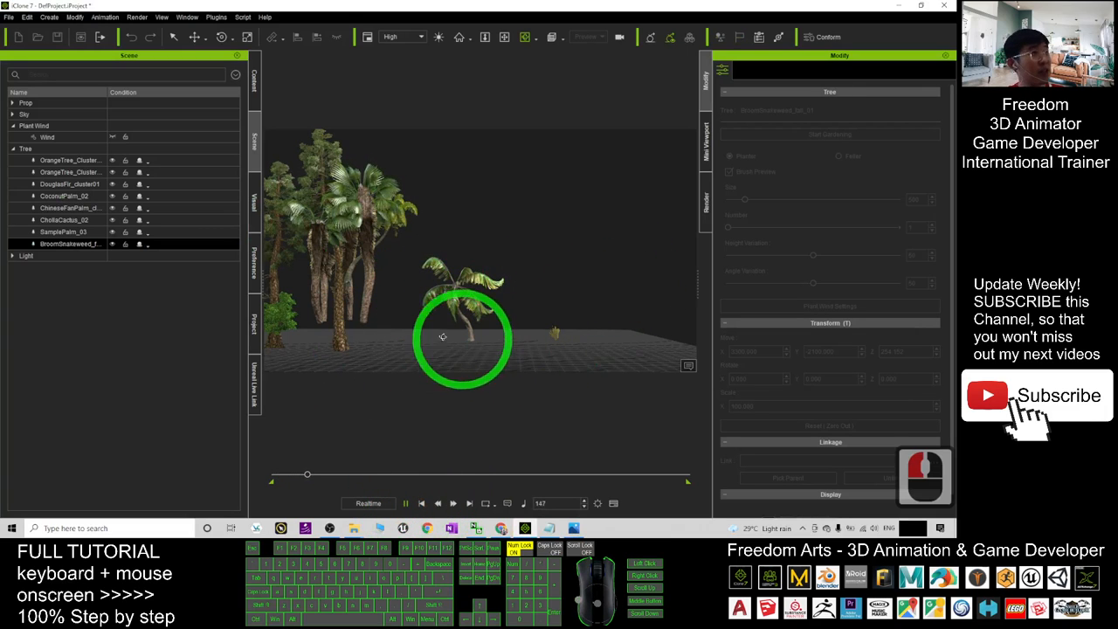
left_click(423, 503)
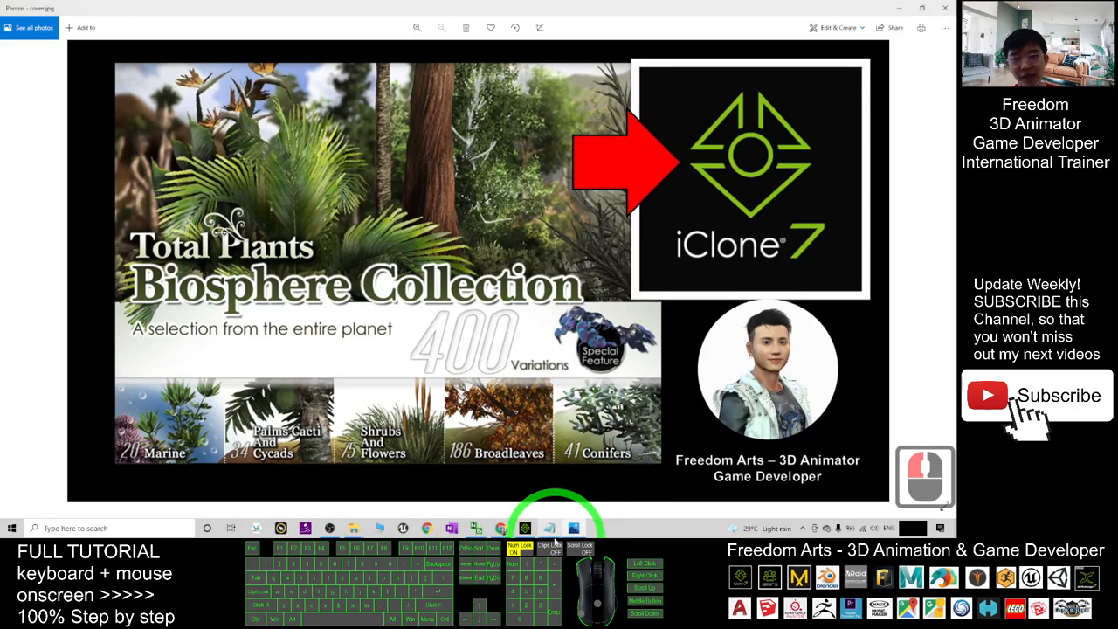
left_click(473, 527)
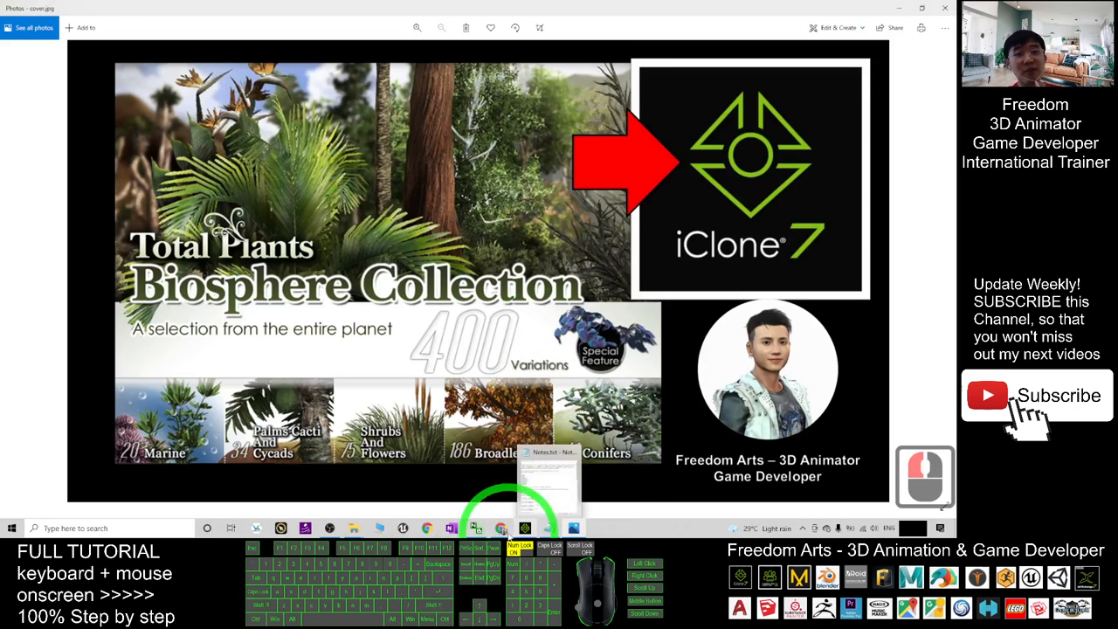
left_click(575, 528)
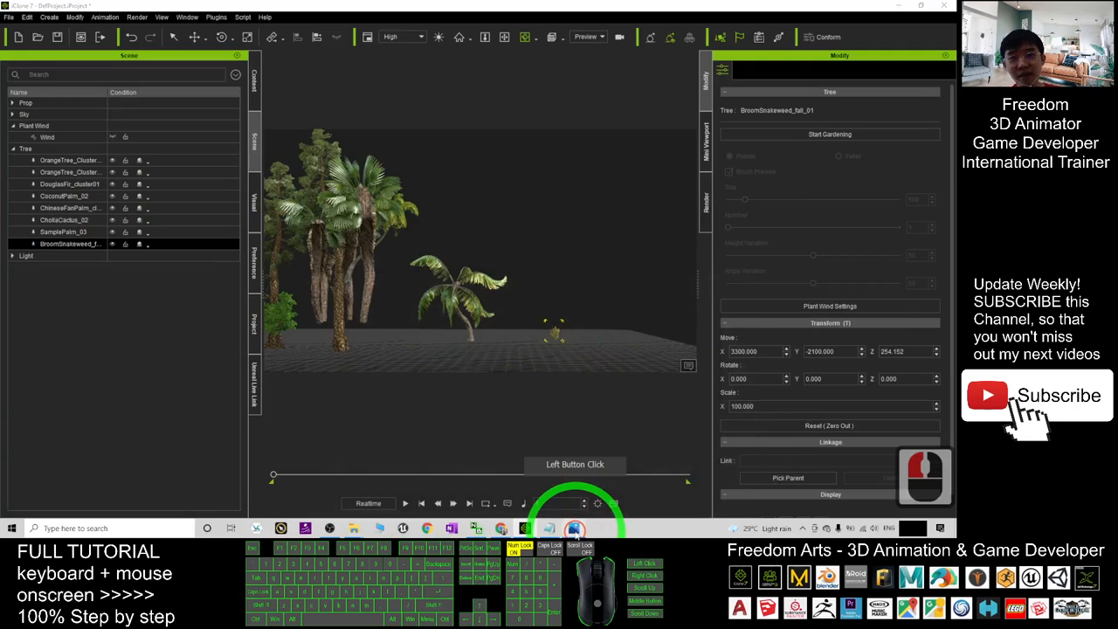